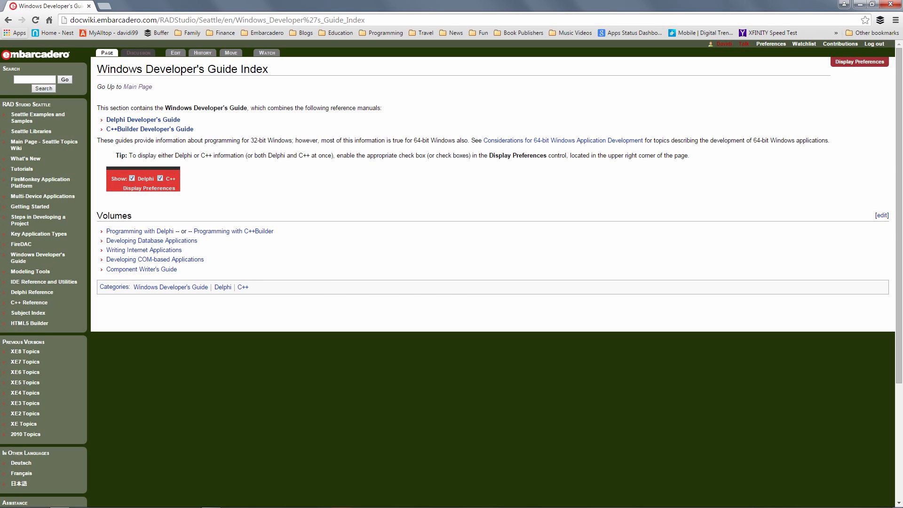
Step: In the docwiki, go from Developing Multi-Device Applications to the 64-bit Windows applications article
{"action": "left_click", "coordinate": [42, 197]}
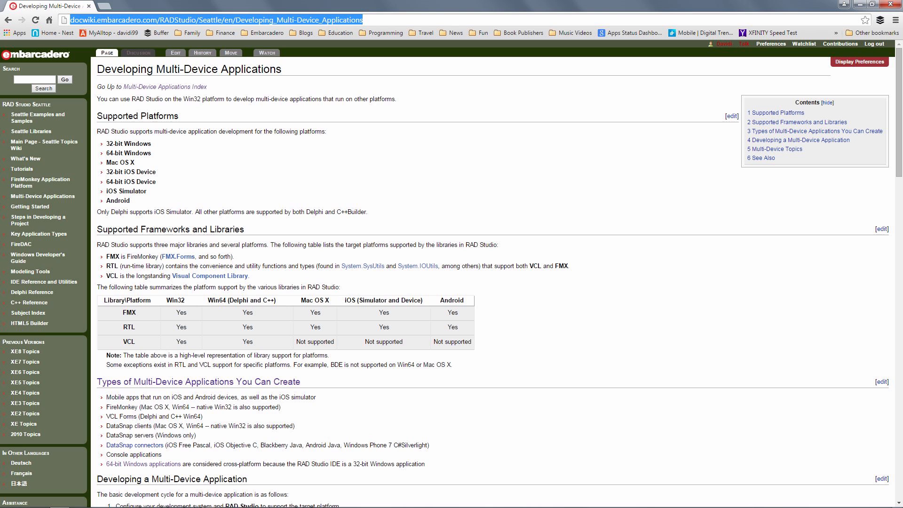
{"action": "left_click", "coordinate": [142, 464]}
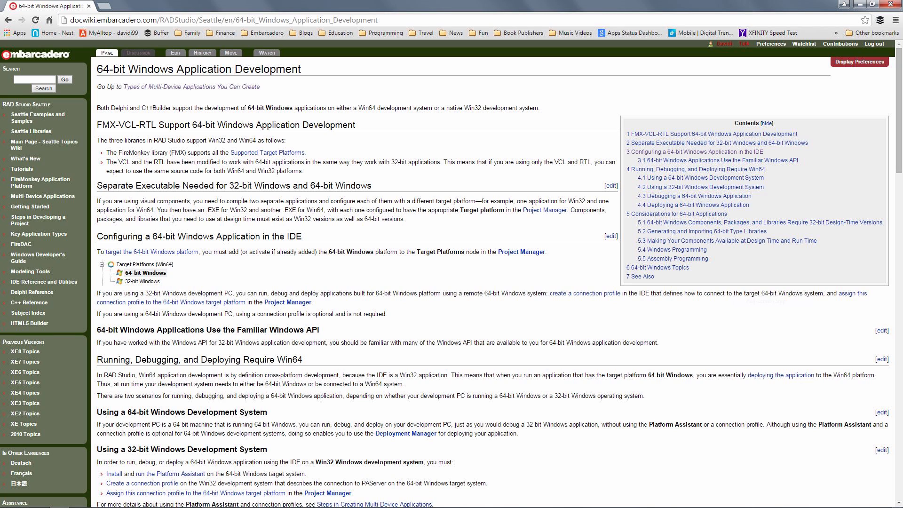
Step: Create a new Delphi VCL Forms Application, Project1 with a blank Form1
{"action": "left_click", "coordinate": [7, 9]}
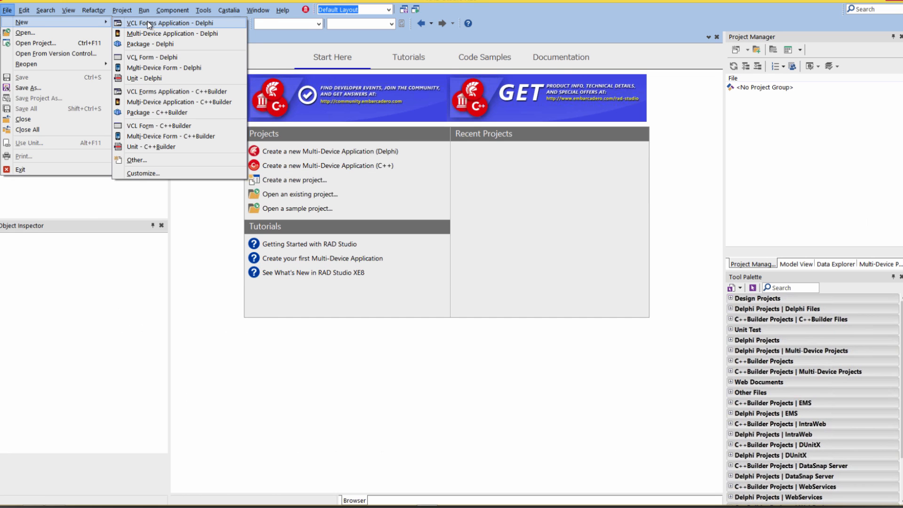
{"action": "left_click", "coordinate": [167, 22]}
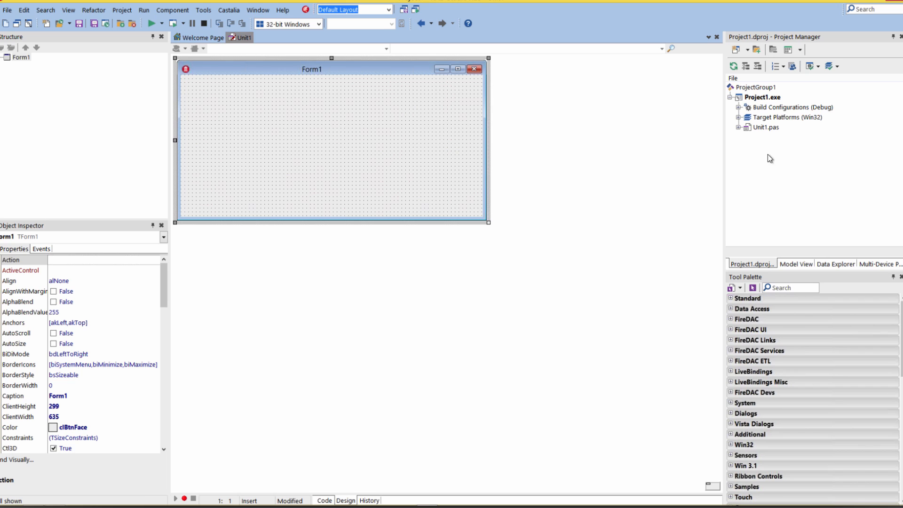
{"action": "mouse_move", "coordinate": [772, 124]}
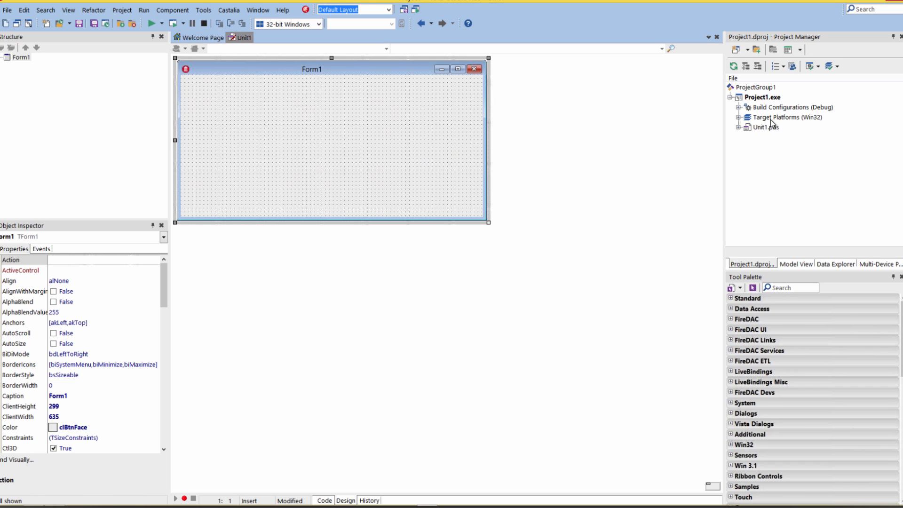
{"action": "mouse_move", "coordinate": [787, 123]}
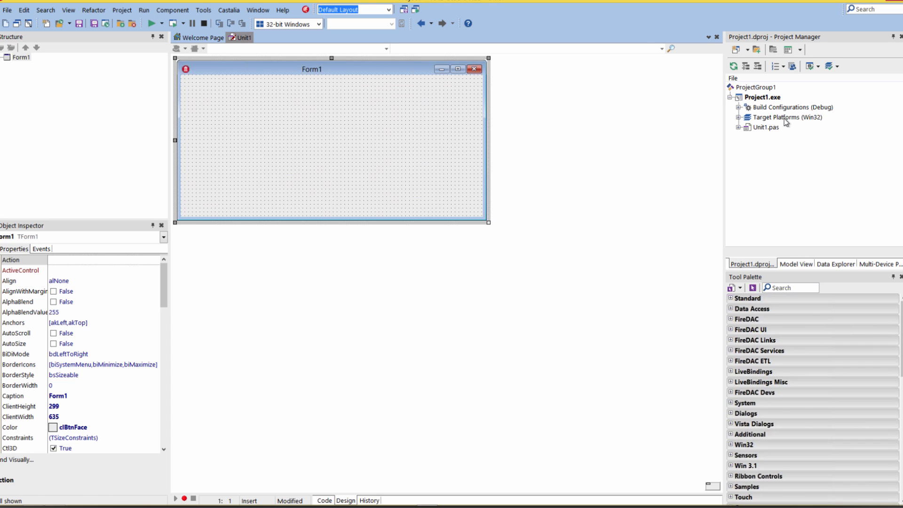
{"action": "mouse_move", "coordinate": [766, 123]}
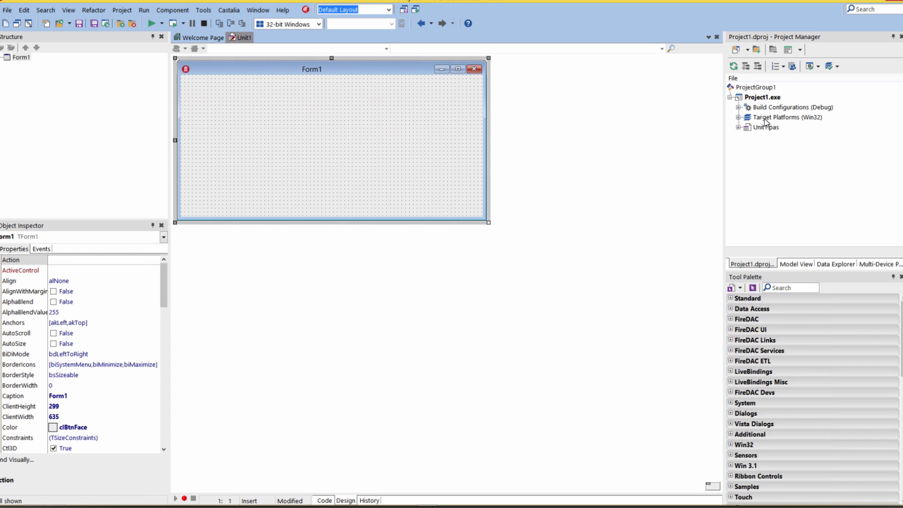
Step: Add 64-bit Windows as the active target platform and expand Target Platforms
{"action": "left_click", "coordinate": [787, 117]}
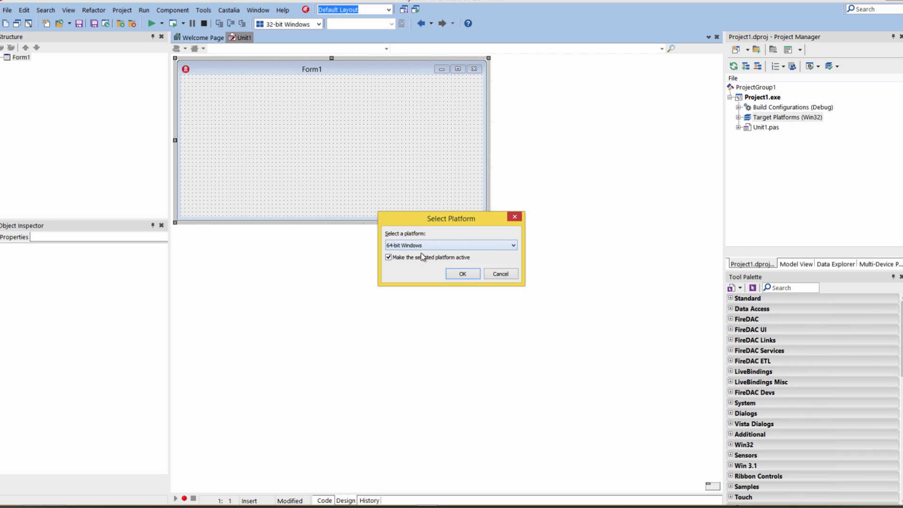
{"action": "left_click", "coordinate": [462, 272]}
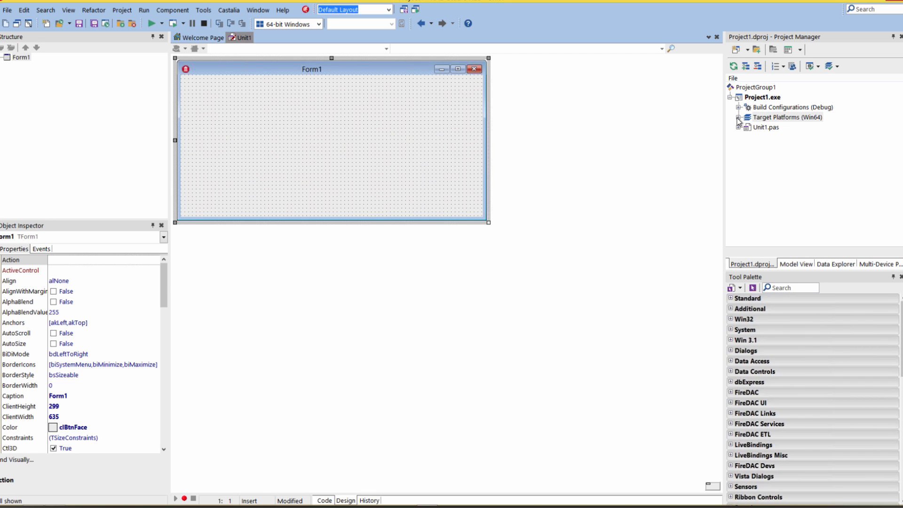
{"action": "left_click", "coordinate": [738, 117]}
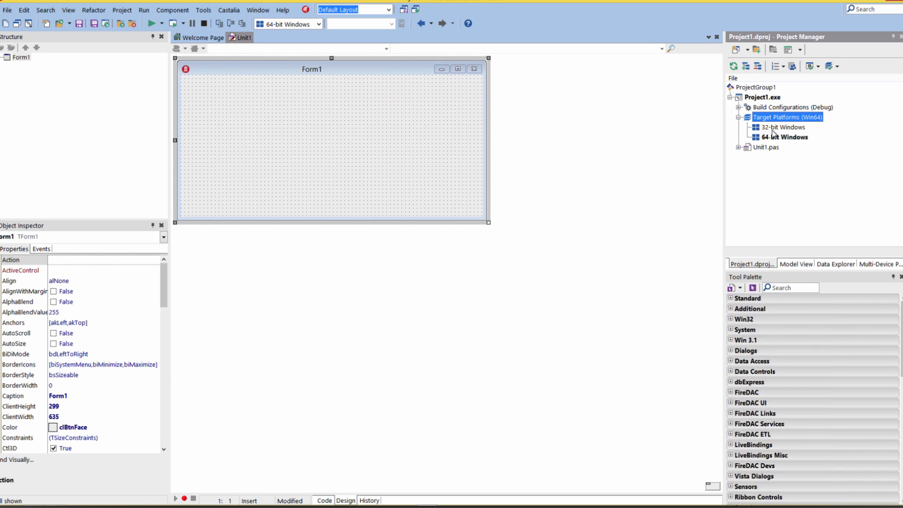
{"action": "mouse_move", "coordinate": [789, 131]}
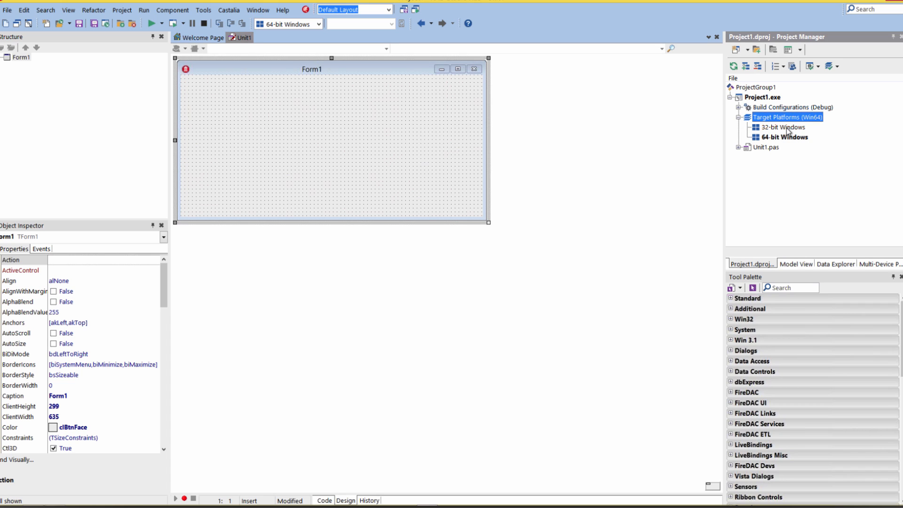
{"action": "mouse_move", "coordinate": [787, 142]}
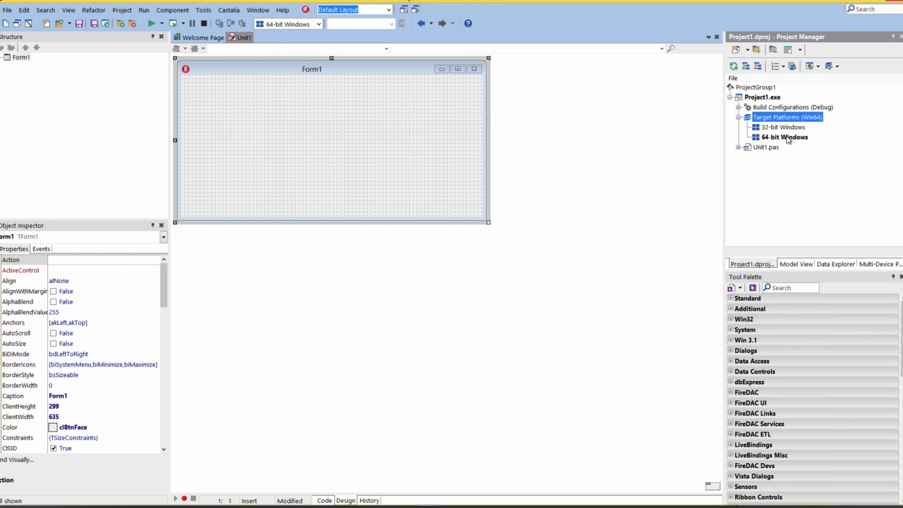
{"action": "mouse_move", "coordinate": [785, 129]}
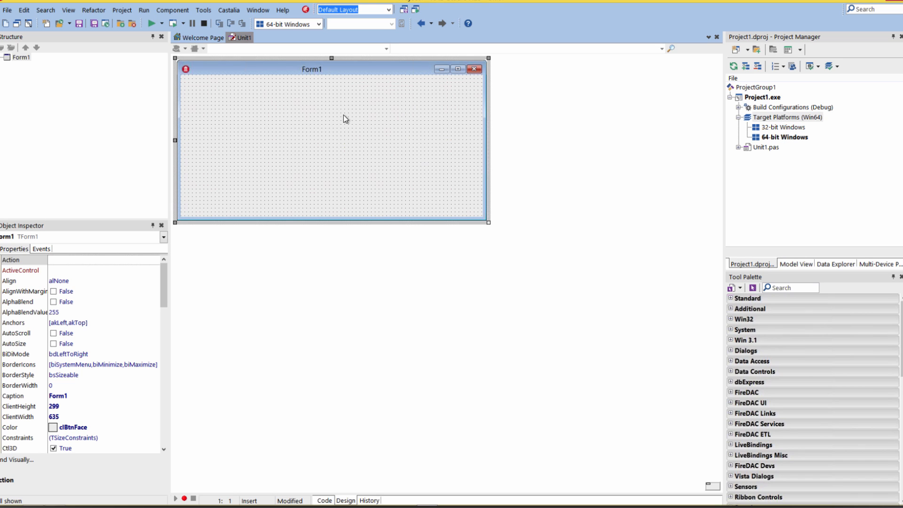
{"action": "mouse_move", "coordinate": [784, 130]}
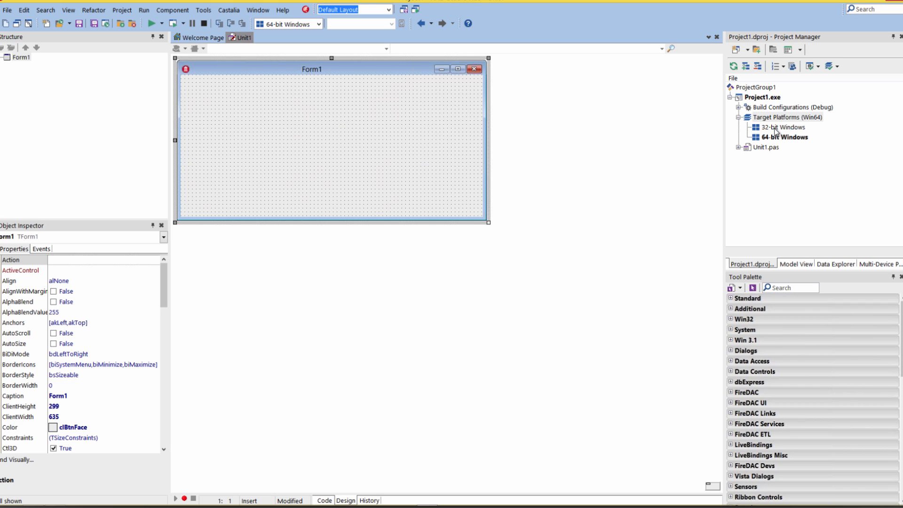
{"action": "left_click", "coordinate": [150, 23]}
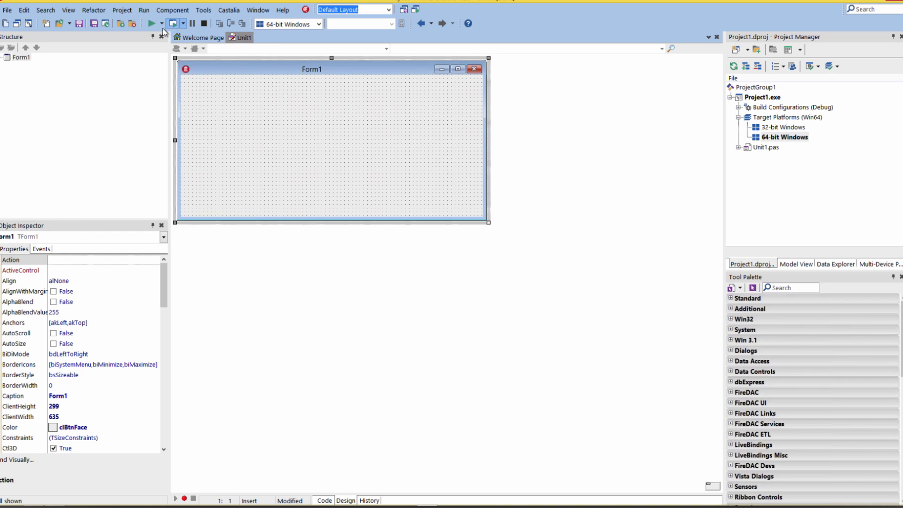
{"action": "left_click", "coordinate": [151, 23]}
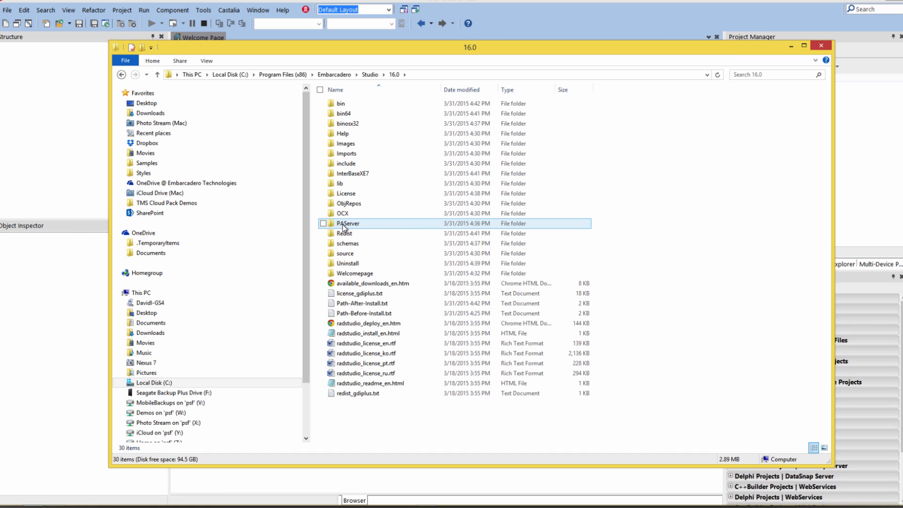
Step: Open the PAServer folder, inspect PAServer16.0.pkg, and launch the Platform Assistant Server setup
{"action": "double_click", "coordinate": [348, 224]}
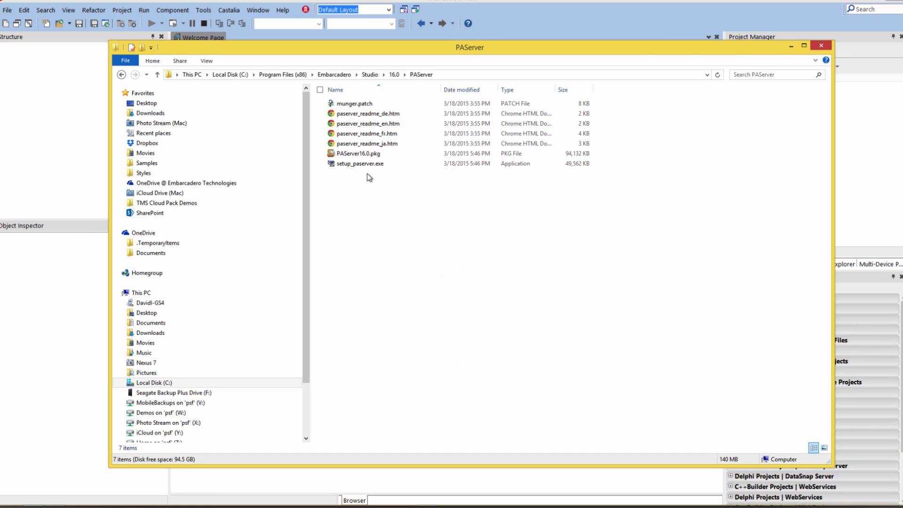
{"action": "mouse_move", "coordinate": [360, 164]}
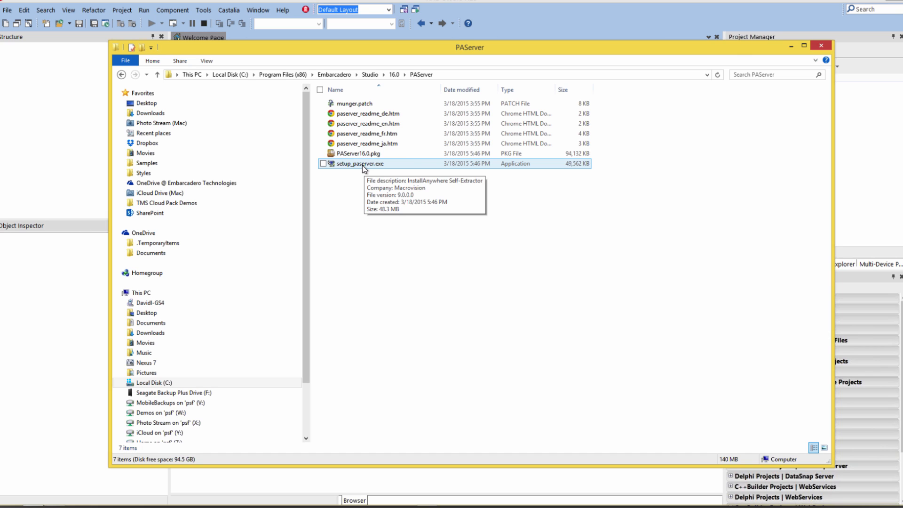
{"action": "left_click", "coordinate": [358, 153]}
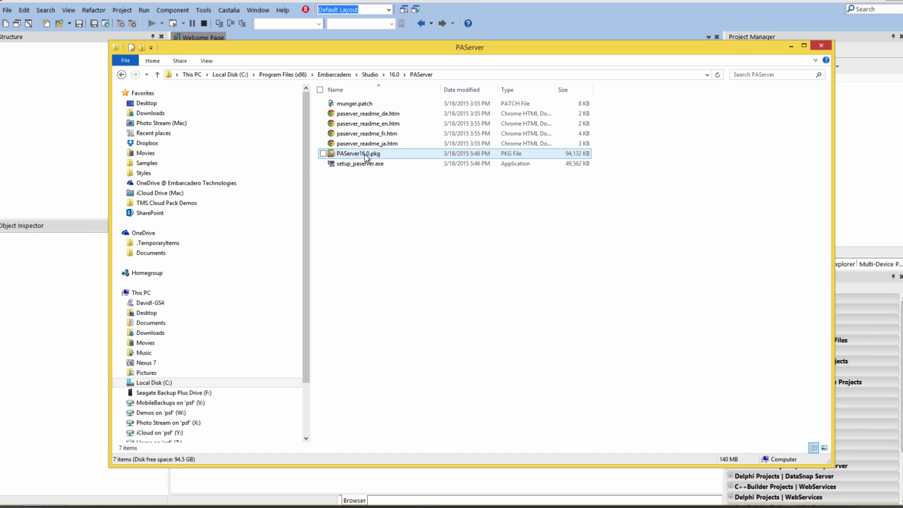
{"action": "mouse_move", "coordinate": [362, 156]}
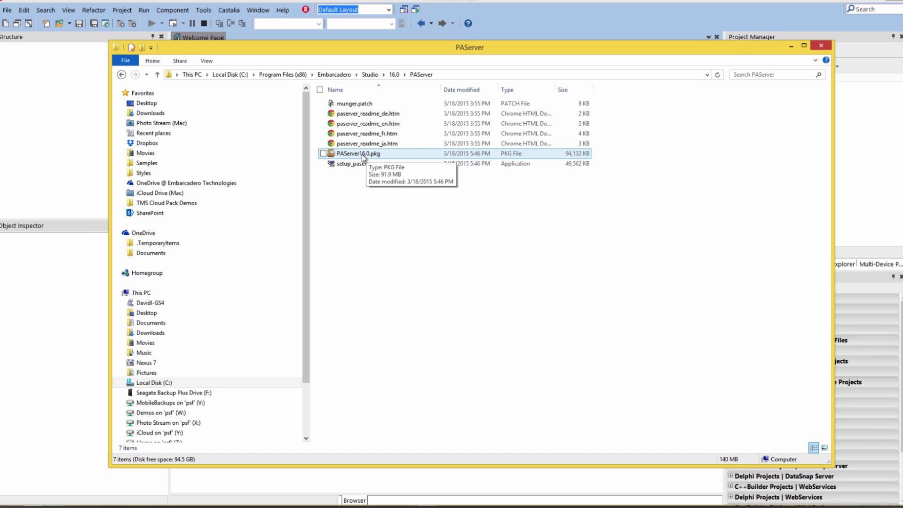
{"action": "double_click", "coordinate": [359, 164]}
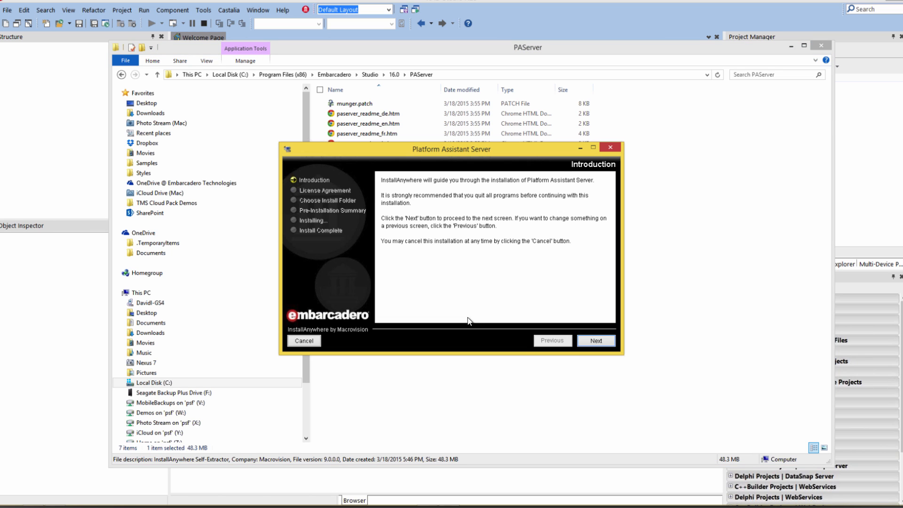
Step: Get past the installer introduction and install into C:\Tools\PAServer\16.0
{"action": "left_click", "coordinate": [596, 340]}
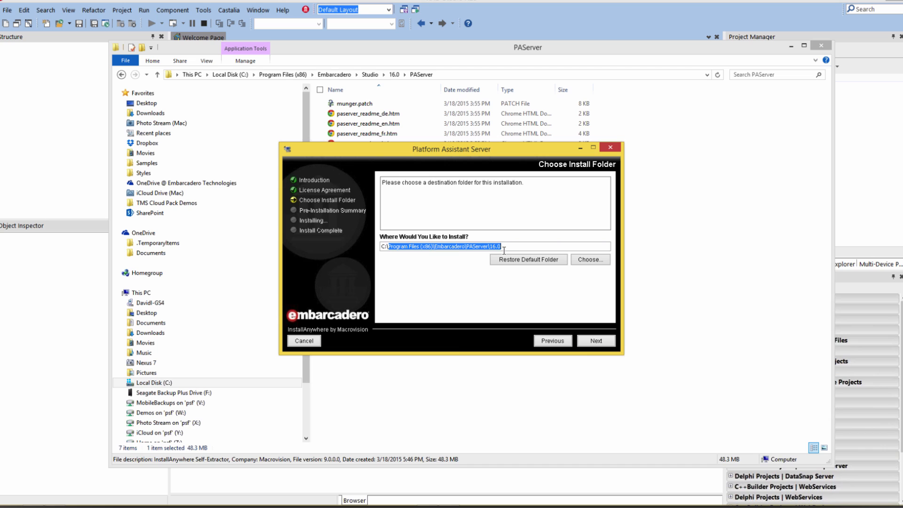
{"action": "type", "text": "C:\\Tools"}
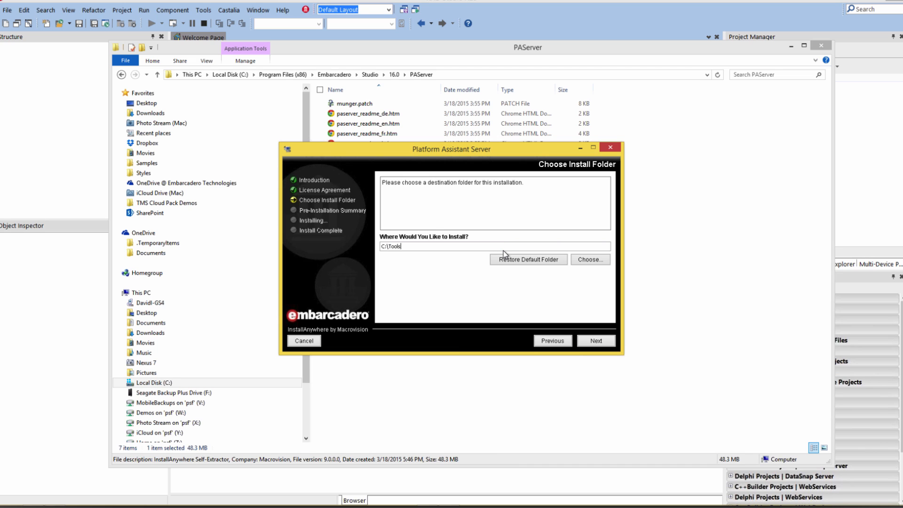
{"action": "left_click", "coordinate": [528, 259]}
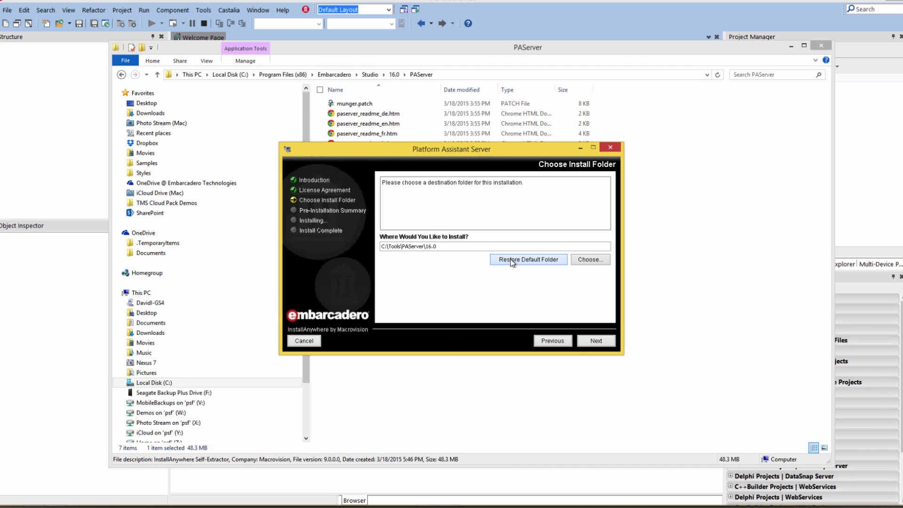
{"action": "left_click", "coordinate": [528, 259]}
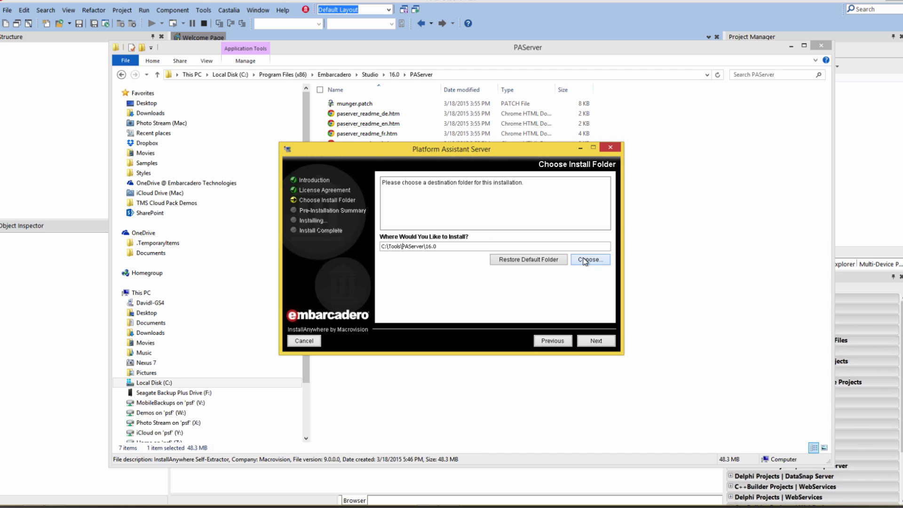
{"action": "mouse_move", "coordinate": [562, 272]}
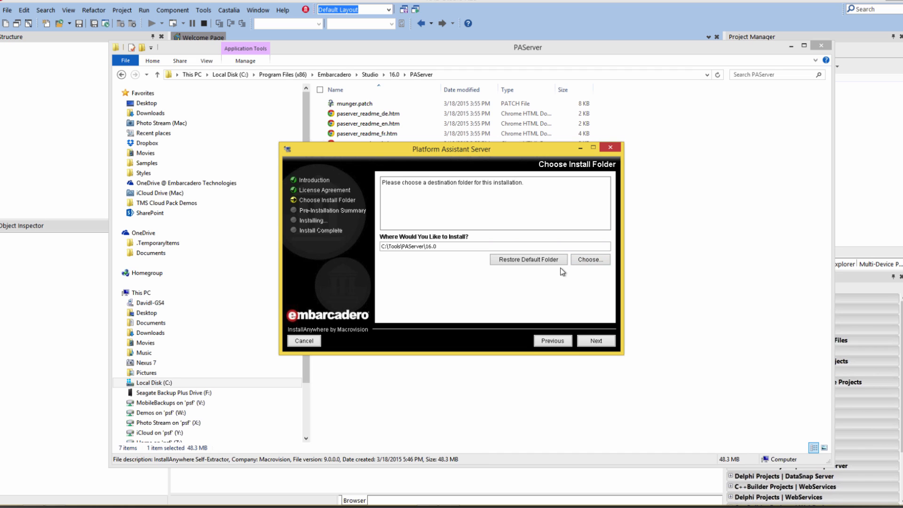
{"action": "left_click", "coordinate": [596, 341]}
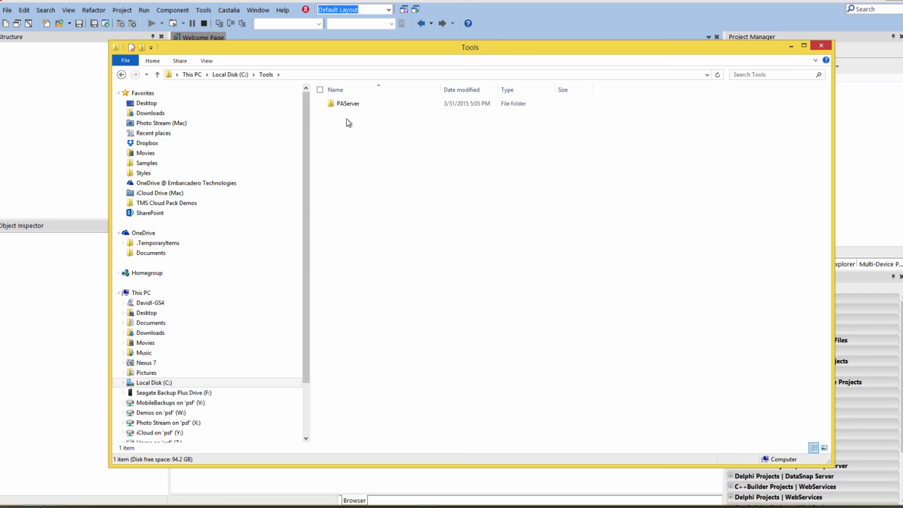
Step: Open C:\Tools\PAServer\16.0 and run paserver.exe
{"action": "double_click", "coordinate": [348, 103]}
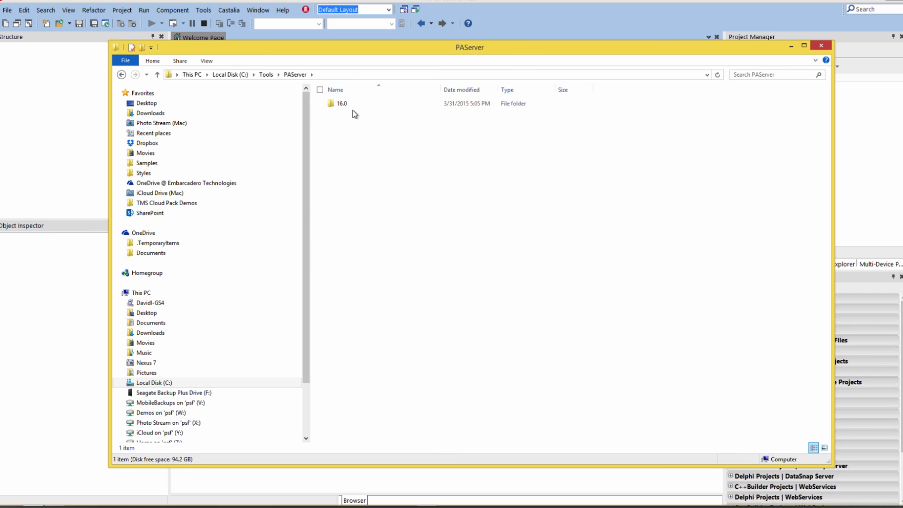
{"action": "double_click", "coordinate": [342, 103]}
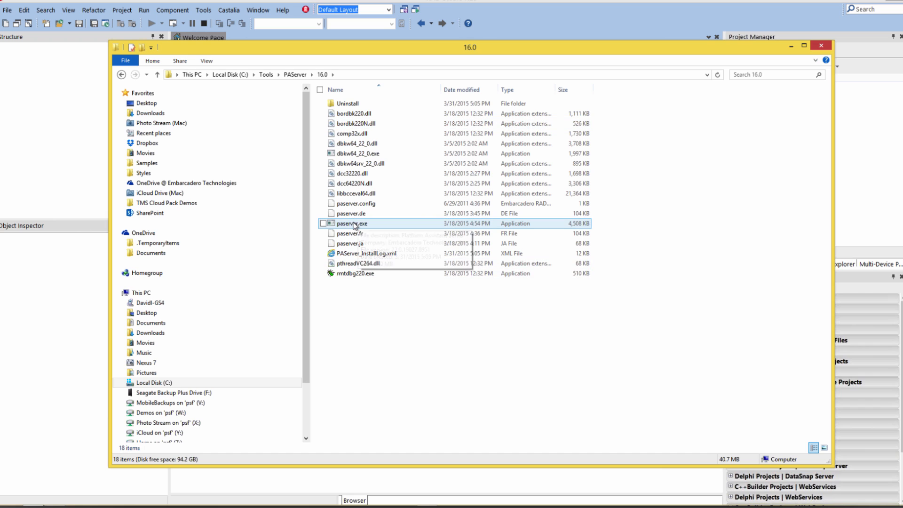
{"action": "left_click", "coordinate": [351, 223]}
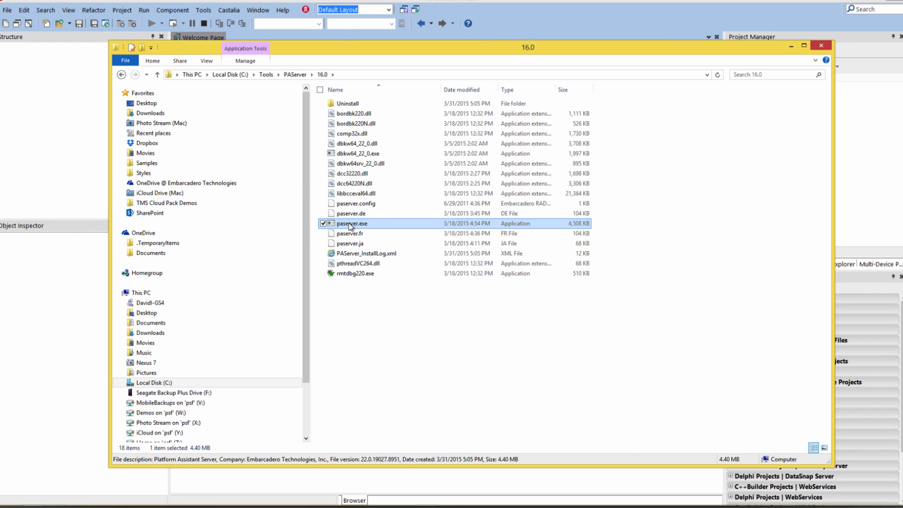
{"action": "double_click", "coordinate": [350, 224]}
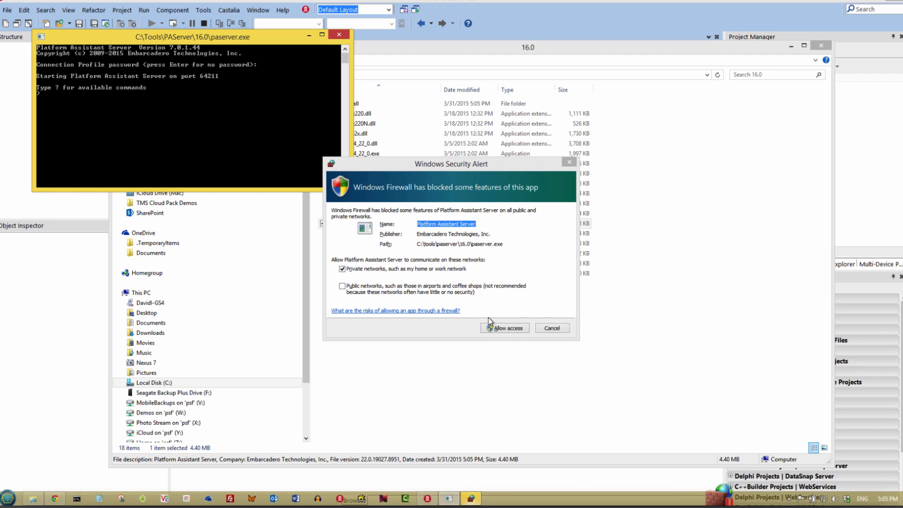
Step: Allow paserver through the firewall, enter the p command in its console, and open Options
{"action": "left_click", "coordinate": [504, 328]}
{"action": "type", "text": "?"}
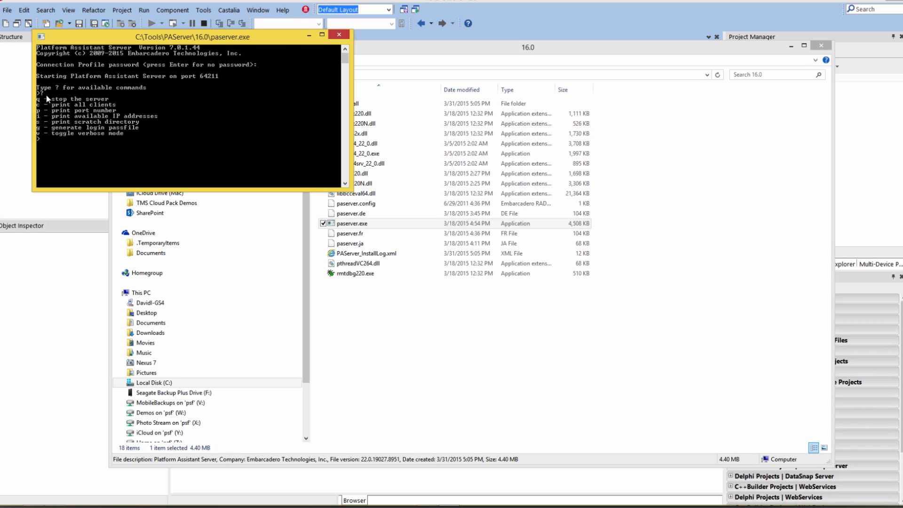
{"action": "mouse_move", "coordinate": [183, 148]}
{"action": "type", "text": "i"}
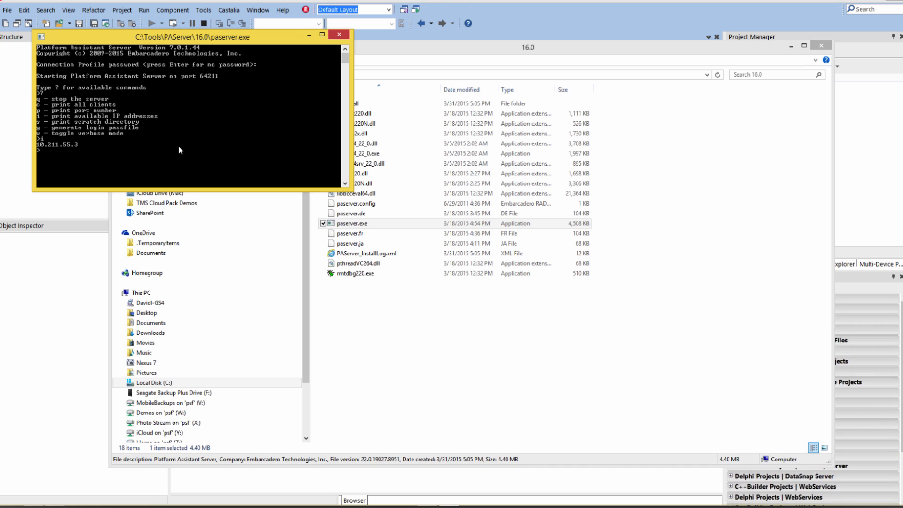
{"action": "mouse_move", "coordinate": [39, 148]}
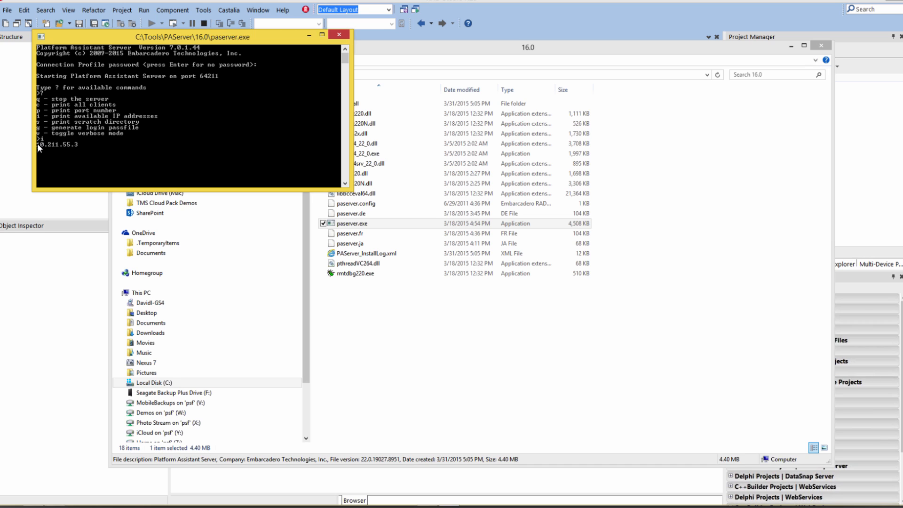
{"action": "left_click", "coordinate": [41, 36]}
{"action": "type", "text": "s"}
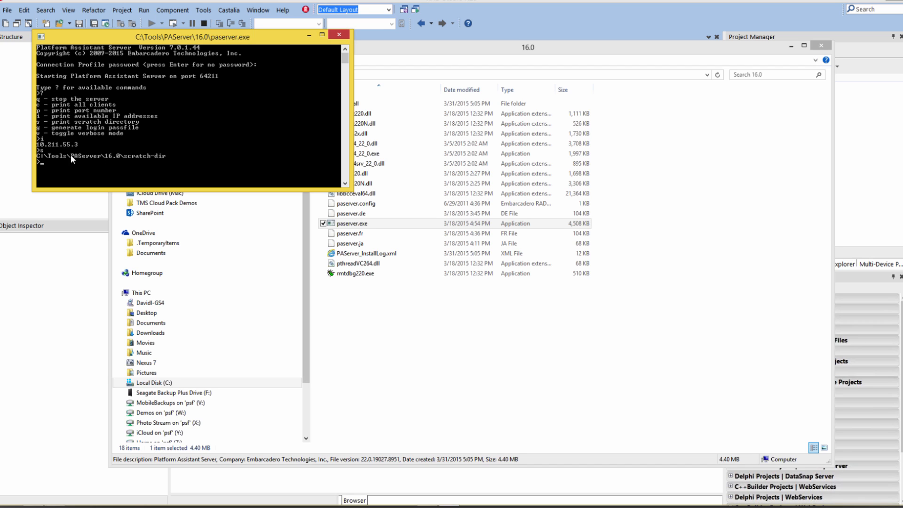
{"action": "mouse_move", "coordinate": [142, 161]}
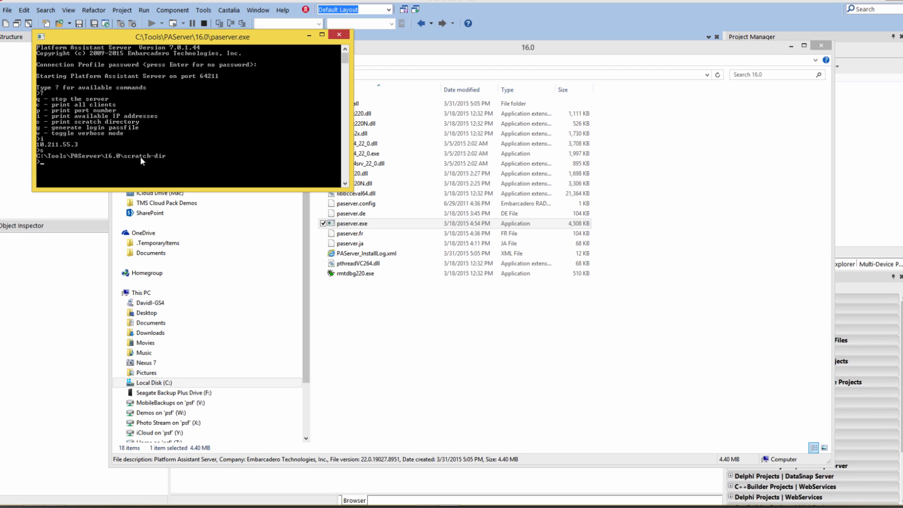
{"action": "type", "text": "p"}
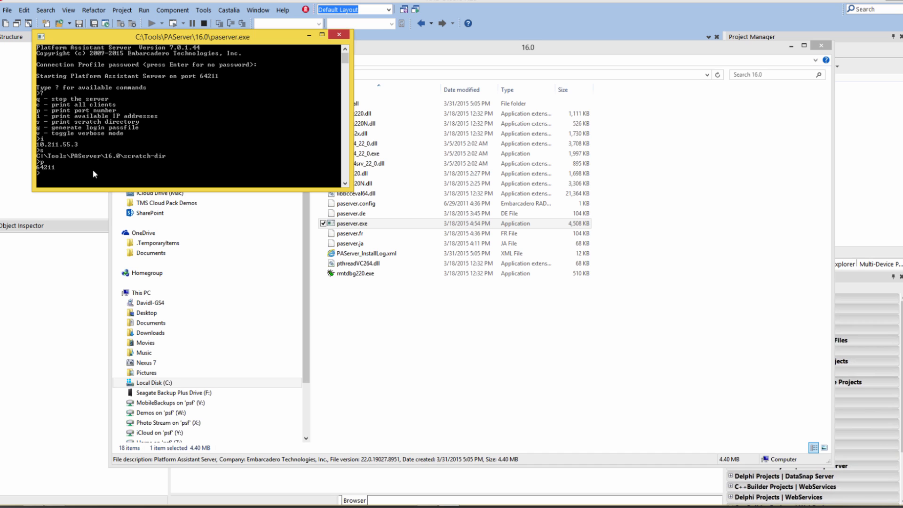
{"action": "mouse_move", "coordinate": [50, 172]}
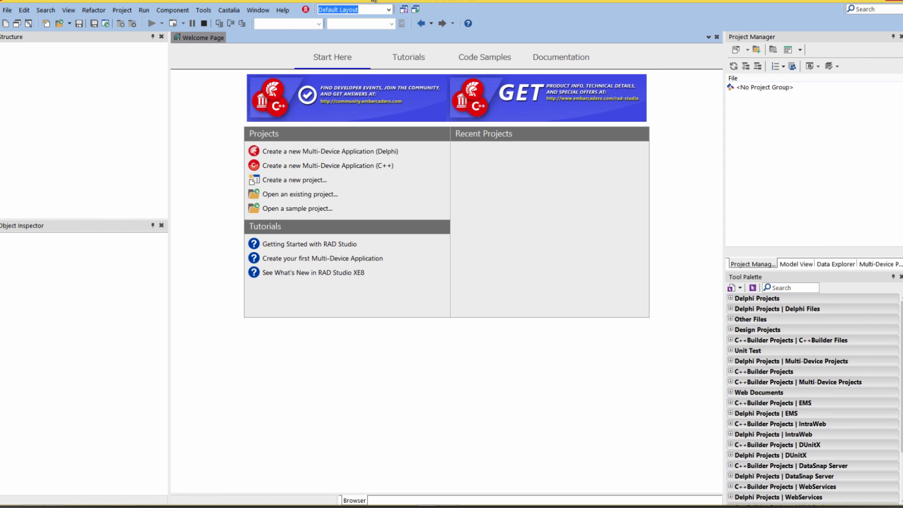
{"action": "left_click", "coordinate": [203, 10]}
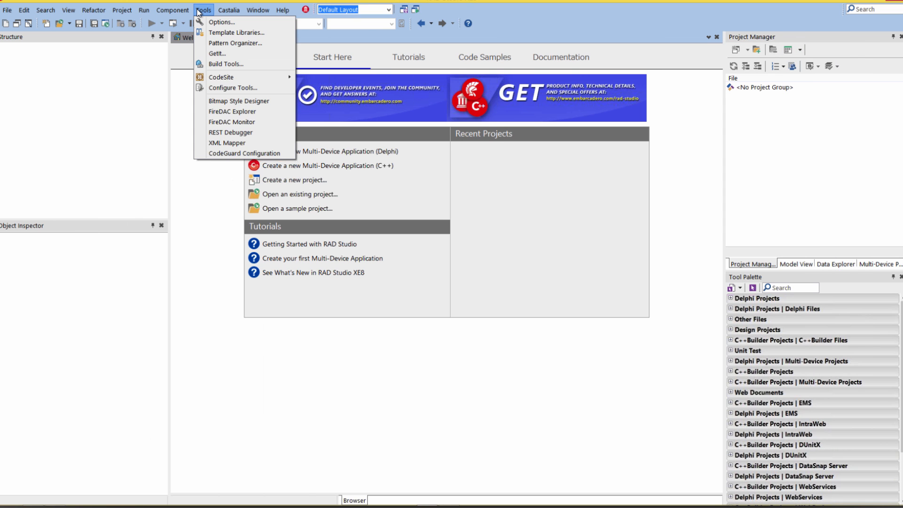
{"action": "left_click", "coordinate": [221, 22]}
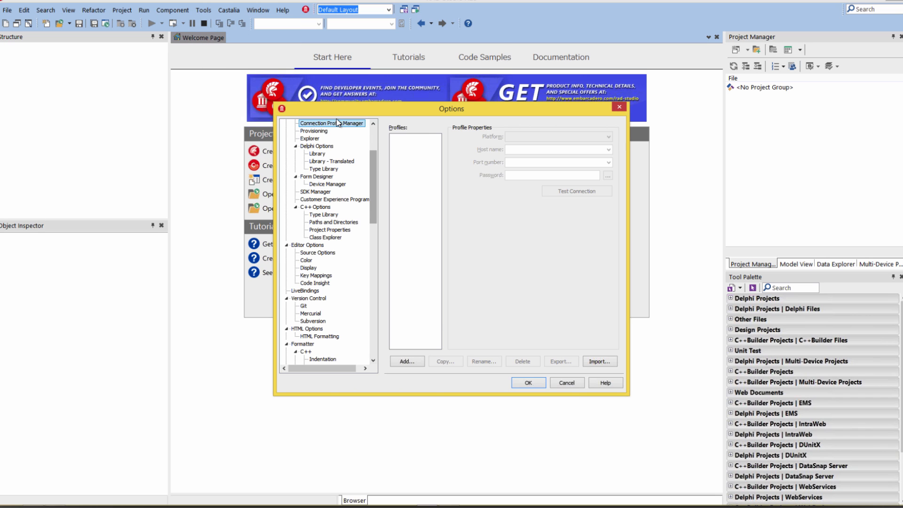
{"action": "mouse_move", "coordinate": [452, 144]}
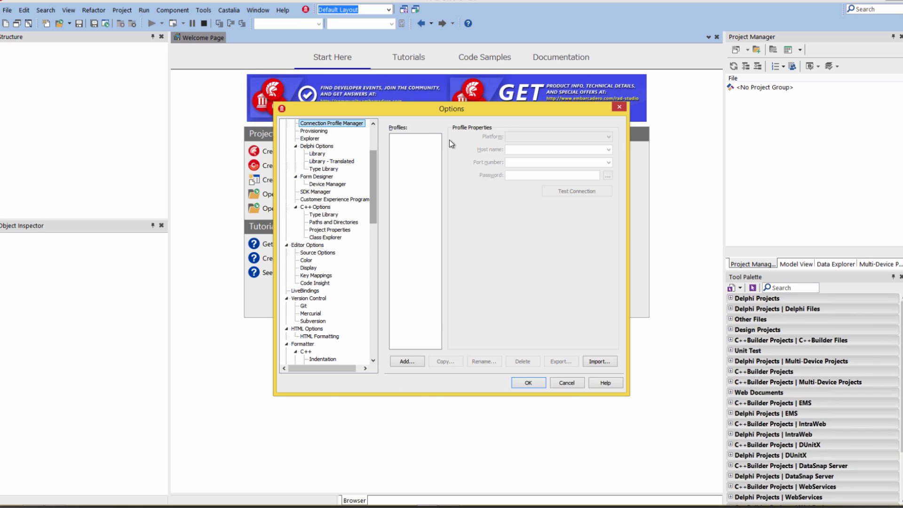
Step: Start a new 64-bit Windows connection profile named Win64PATarget
{"action": "left_click", "coordinate": [405, 361]}
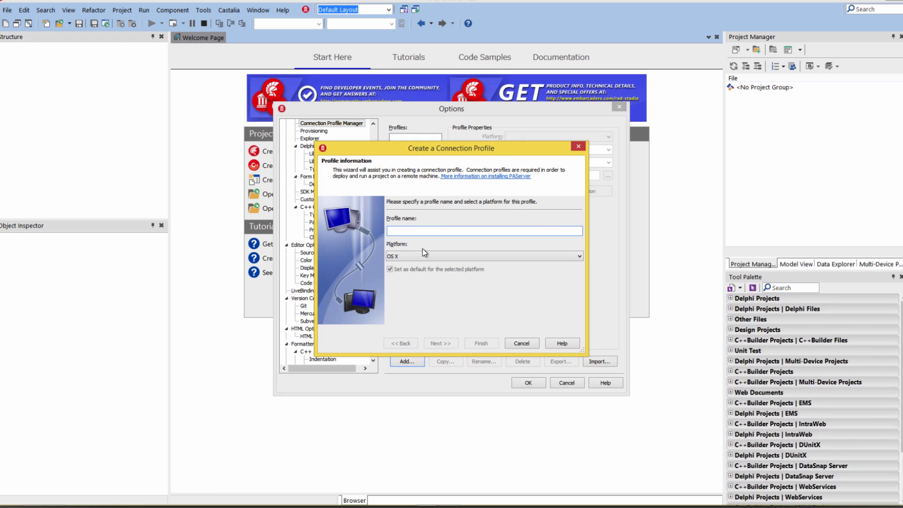
{"action": "left_click", "coordinate": [578, 256]}
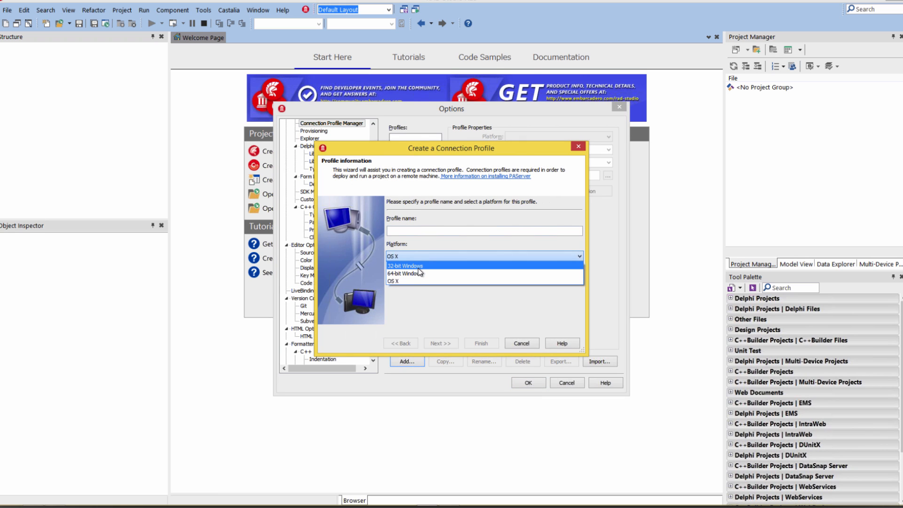
{"action": "mouse_move", "coordinate": [419, 267]}
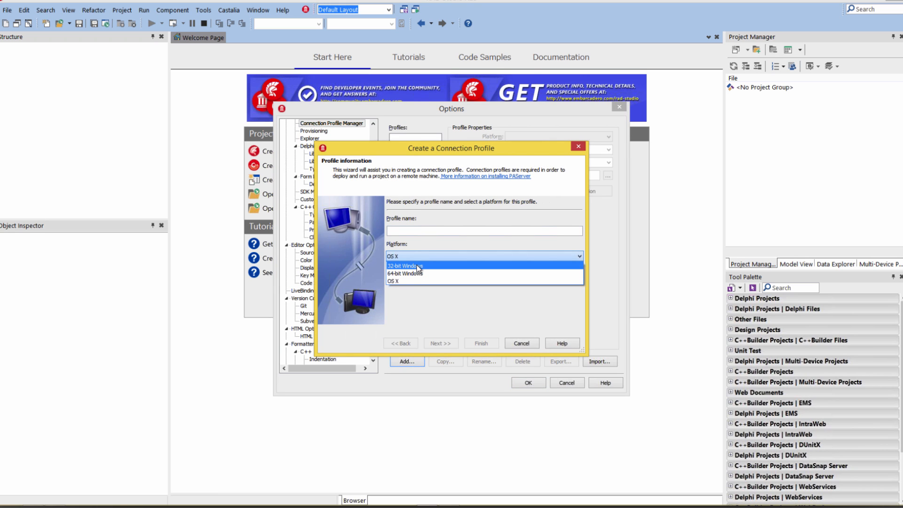
{"action": "mouse_move", "coordinate": [416, 273]}
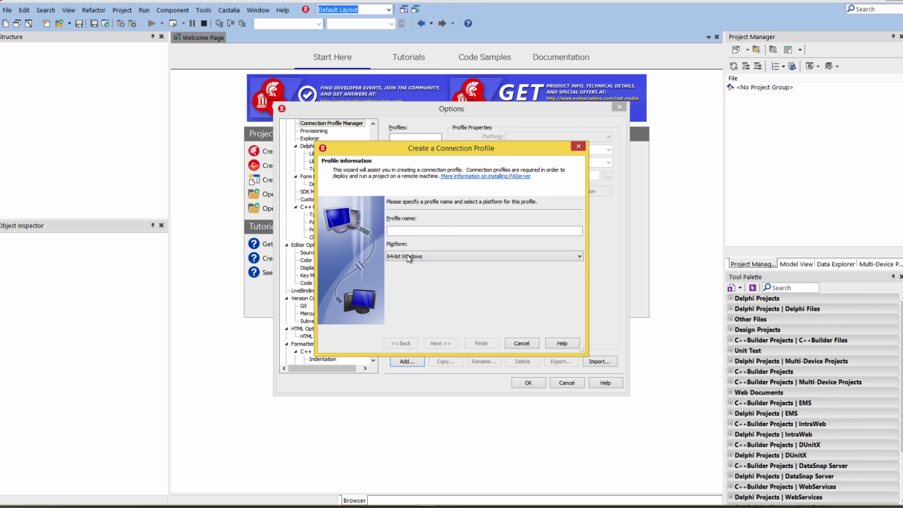
{"action": "left_click", "coordinate": [484, 230]}
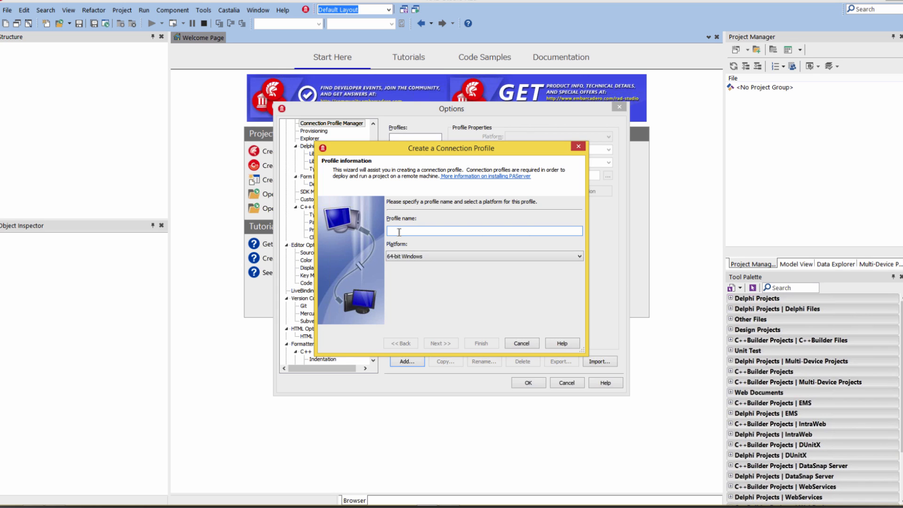
{"action": "type", "text": "Win64"}
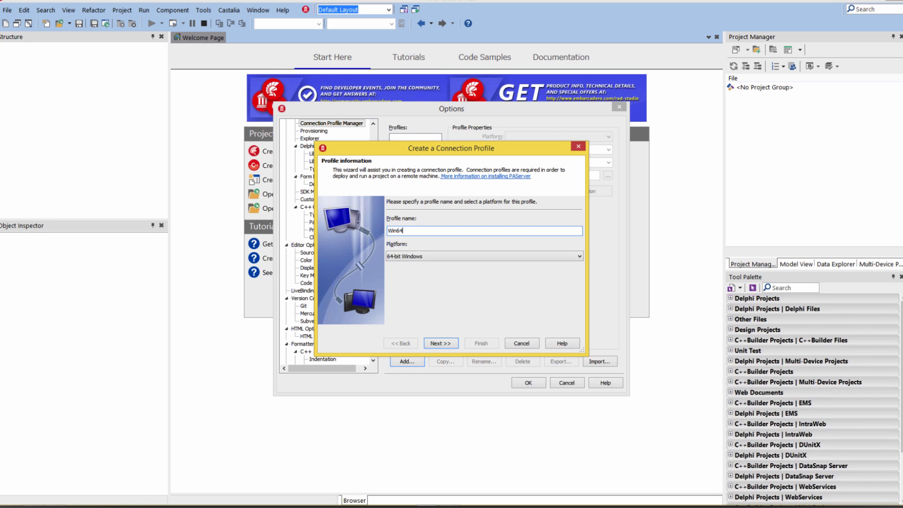
{"action": "type", "text": "PATarget"}
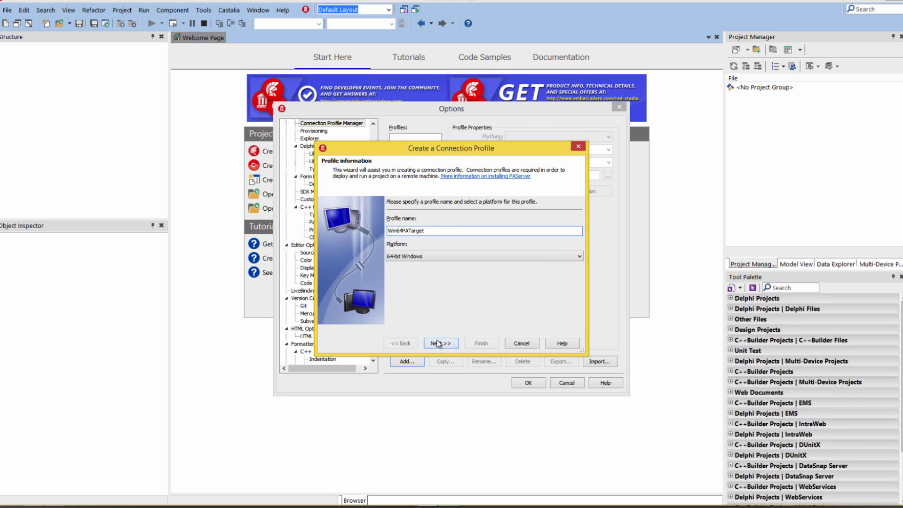
Step: Test the connection to 10.211.55.3 port 64211, finish the profile, and close Options
{"action": "left_click", "coordinate": [440, 342]}
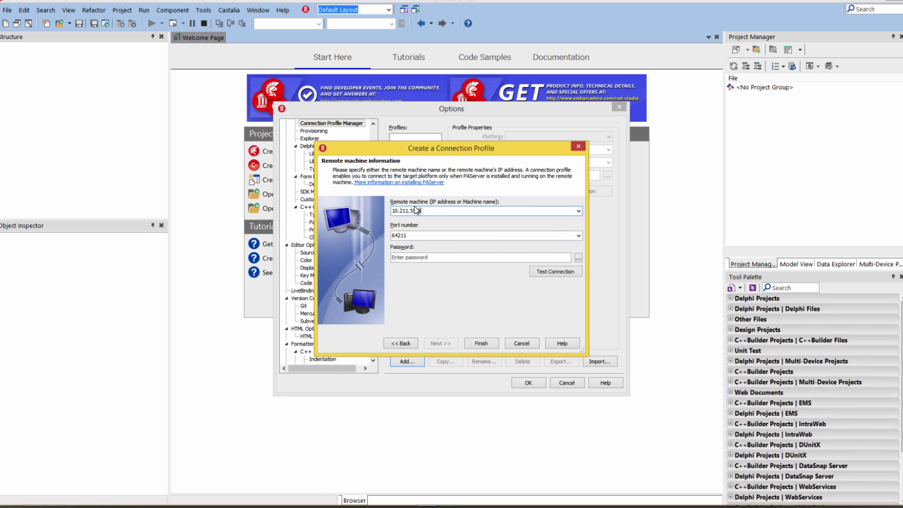
{"action": "left_click", "coordinate": [554, 271]}
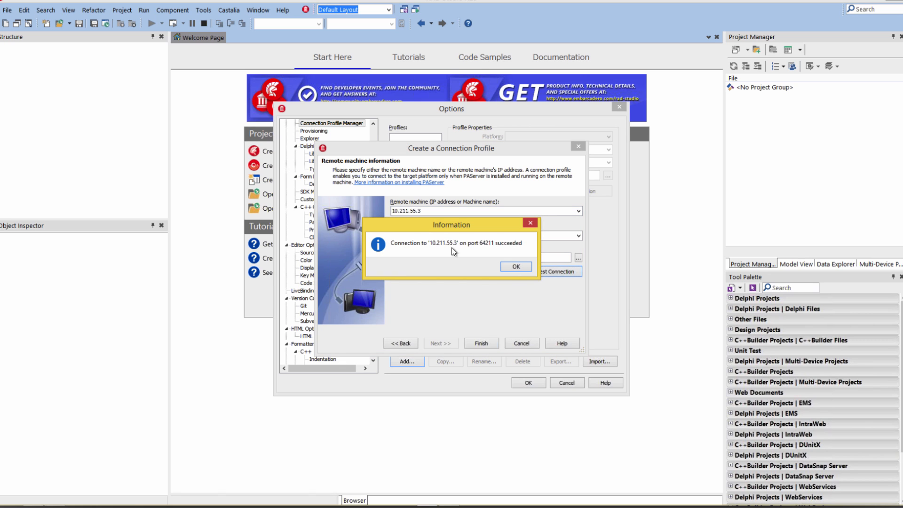
{"action": "mouse_move", "coordinate": [451, 249]}
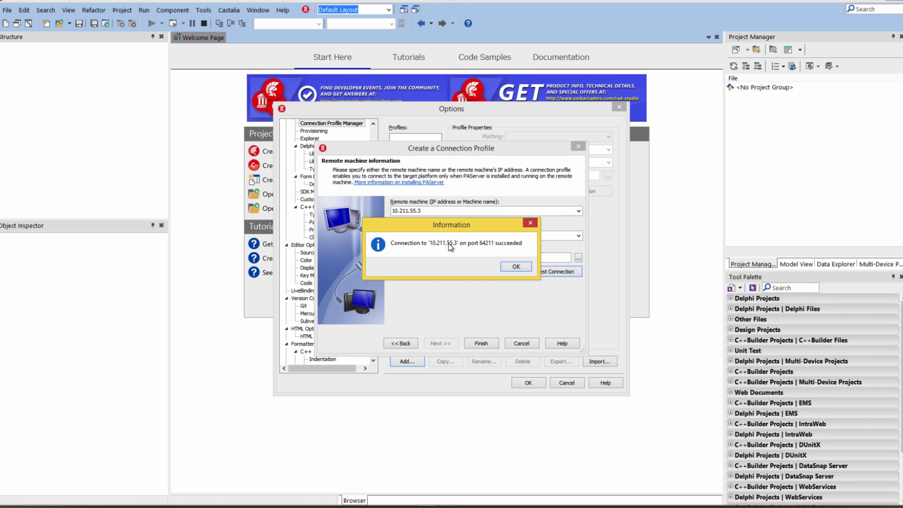
{"action": "left_click", "coordinate": [515, 266]}
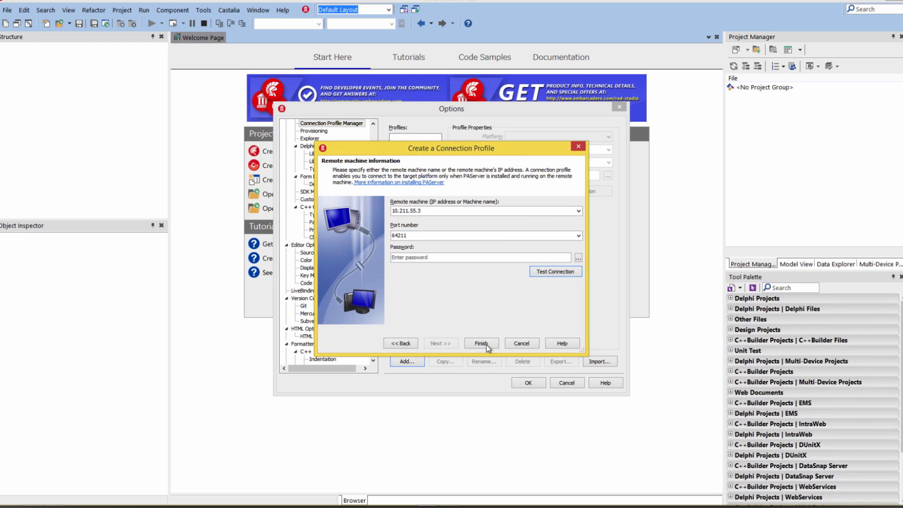
{"action": "left_click", "coordinate": [480, 343]}
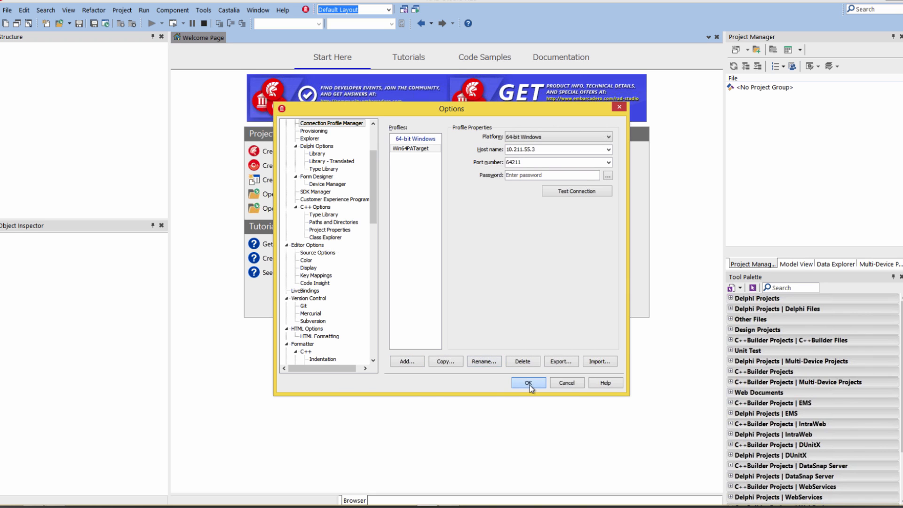
{"action": "left_click", "coordinate": [526, 382]}
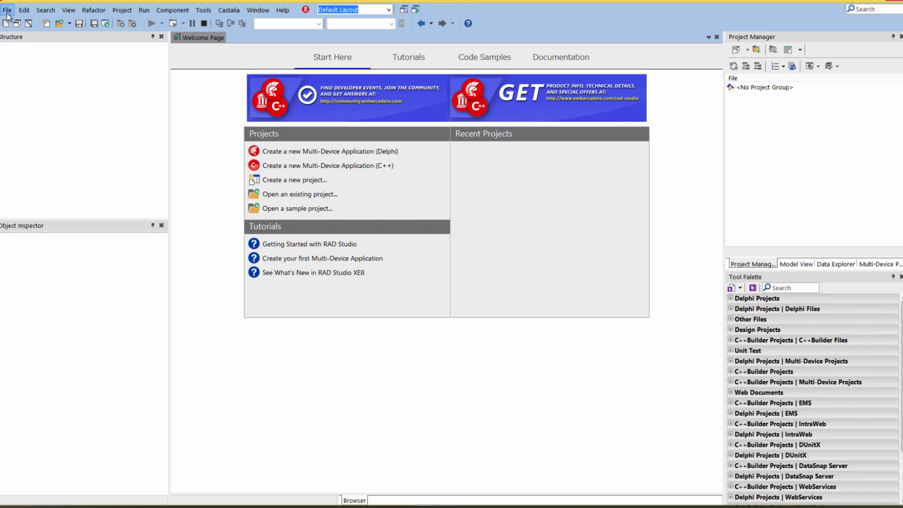
Step: Create a fresh Delphi VCL Forms project and add 64-bit Windows as its active platform
{"action": "left_click", "coordinate": [7, 10]}
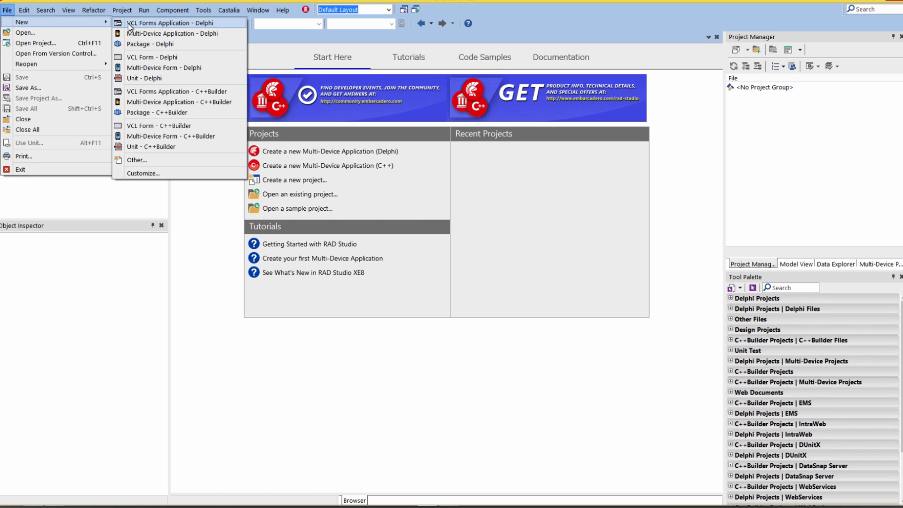
{"action": "mouse_move", "coordinate": [167, 75]}
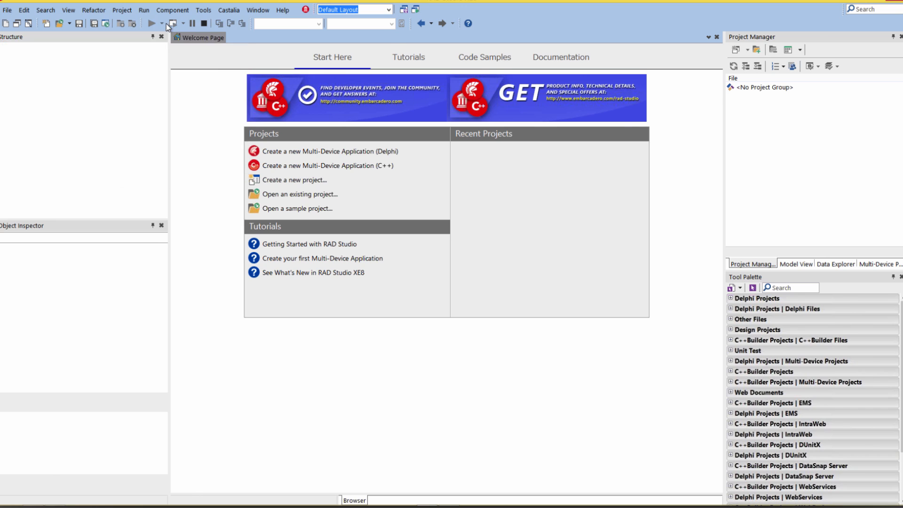
{"action": "left_click", "coordinate": [330, 151]}
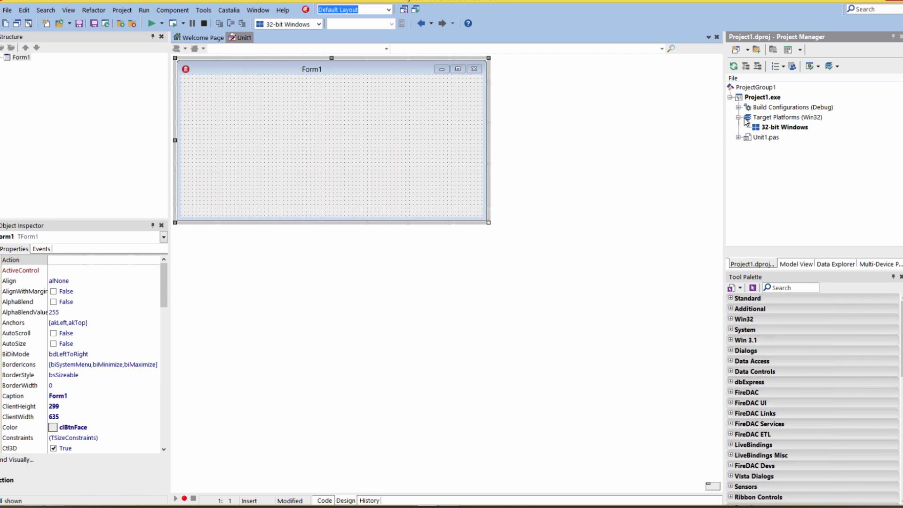
{"action": "left_click", "coordinate": [787, 118]}
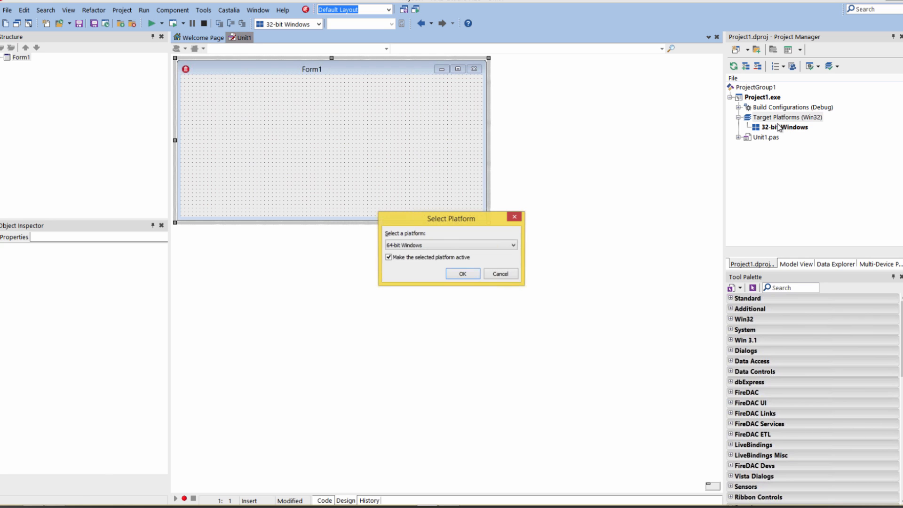
{"action": "left_click", "coordinate": [462, 274]}
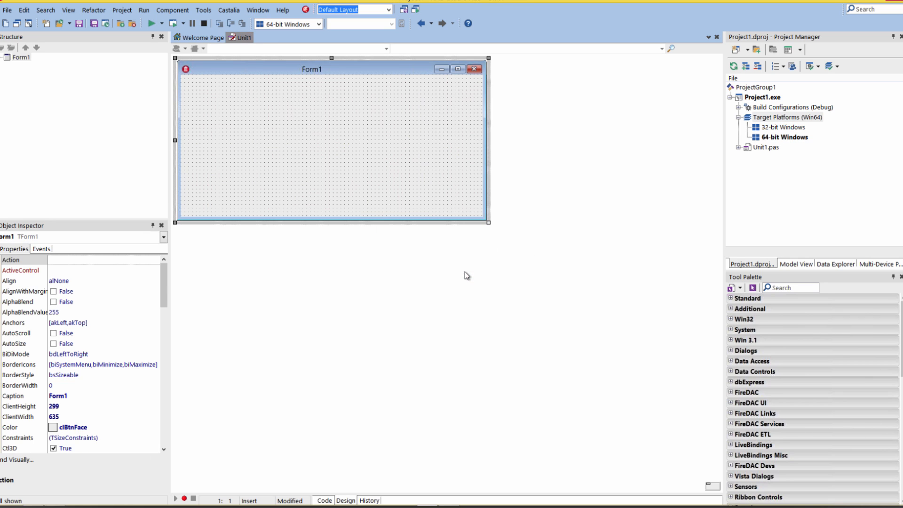
Step: In the 64-bit Windows platform properties, set the profile to Win64PATarget
{"action": "right_click", "coordinate": [784, 137]}
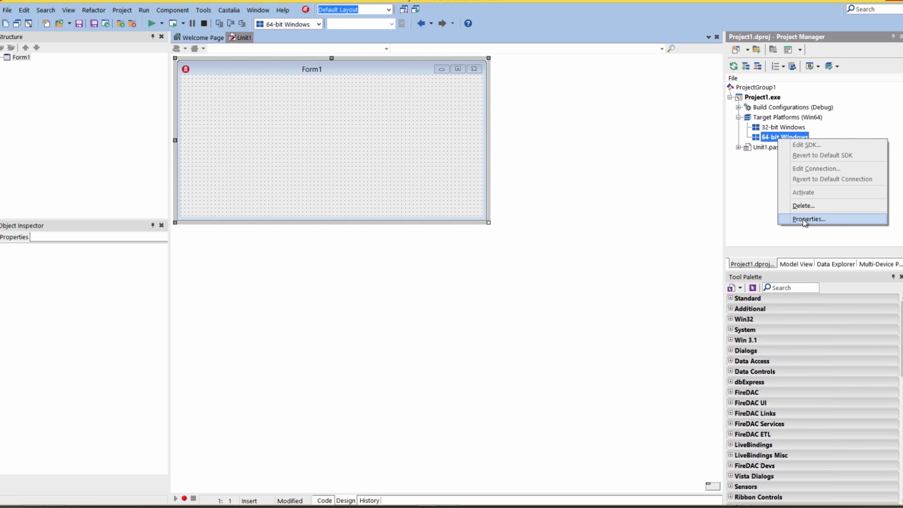
{"action": "left_click", "coordinate": [809, 219]}
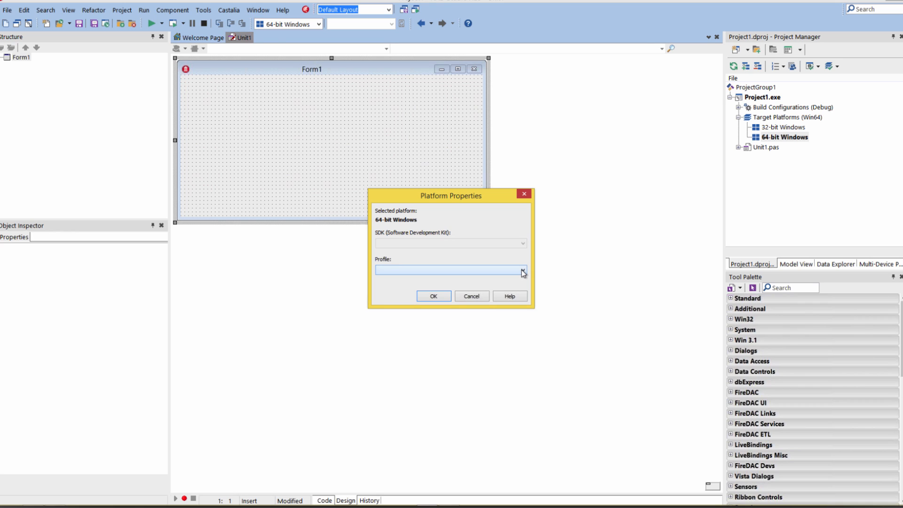
{"action": "left_click", "coordinate": [521, 270]}
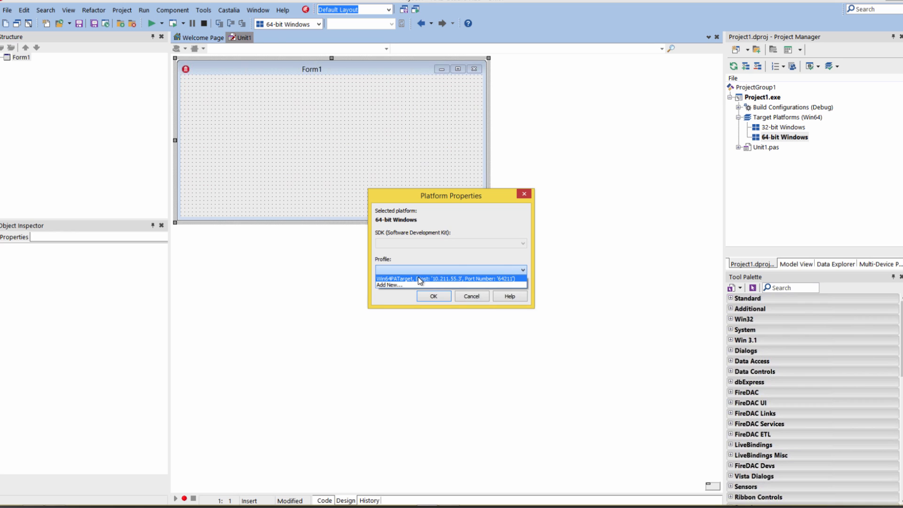
{"action": "left_click", "coordinate": [450, 278]}
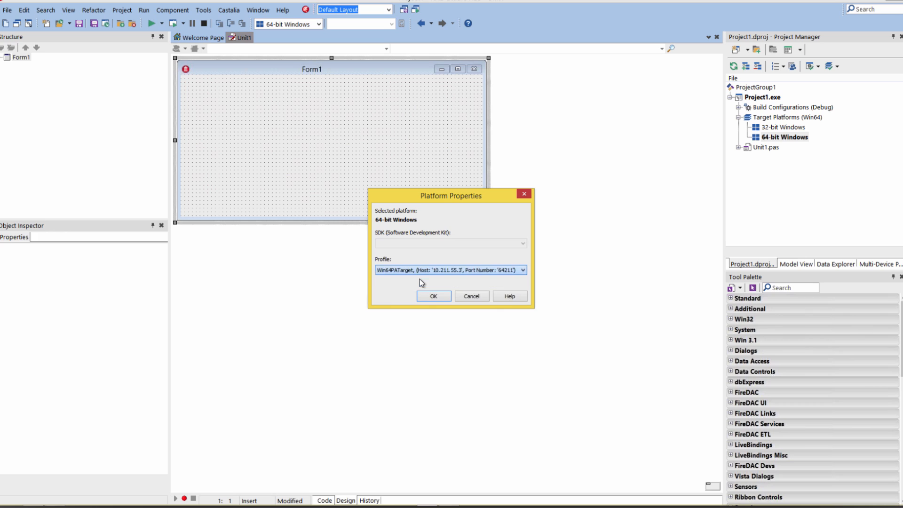
{"action": "left_click", "coordinate": [432, 295]}
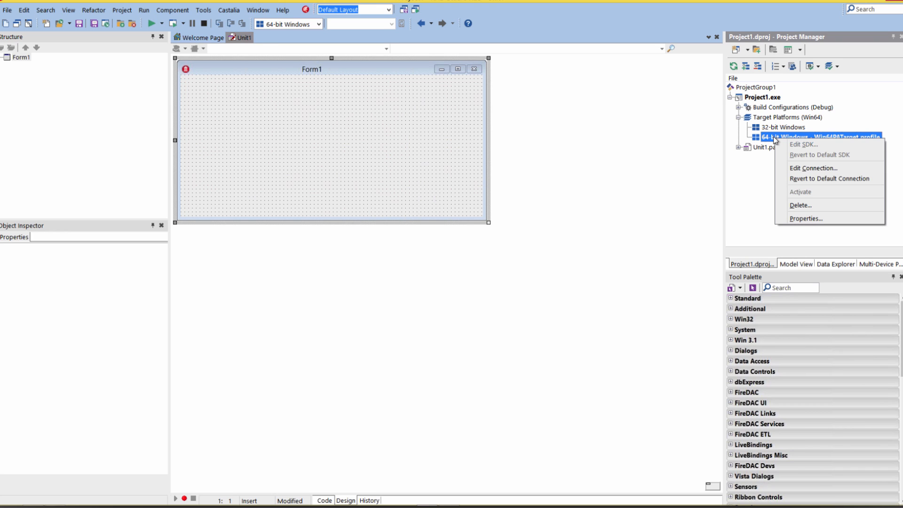
Step: Test the Win64PATarget connection to 10.211.55.3 on port 64211 and dismiss the success message
{"action": "left_click", "coordinate": [627, 252]}
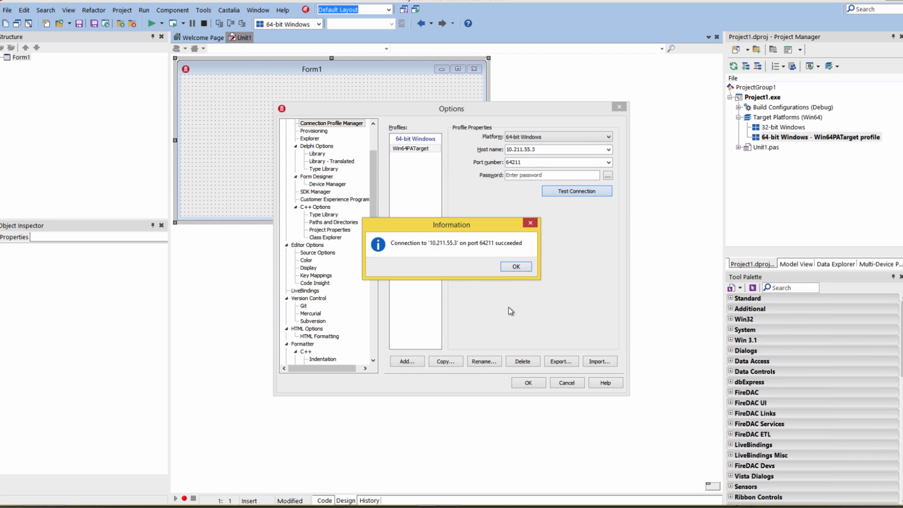
{"action": "left_click", "coordinate": [515, 266]}
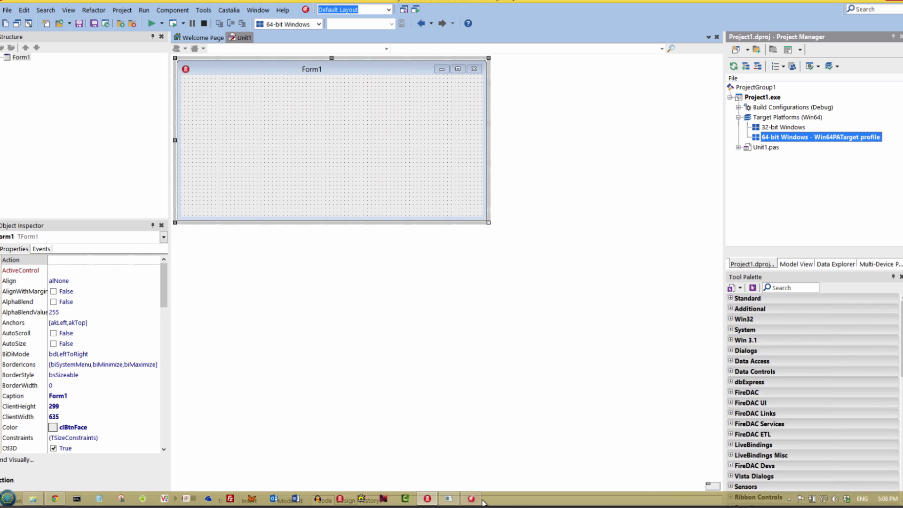
Step: Close Project1 so XE8 shows its Welcome Page with no project group loaded
{"action": "left_click", "coordinate": [151, 23]}
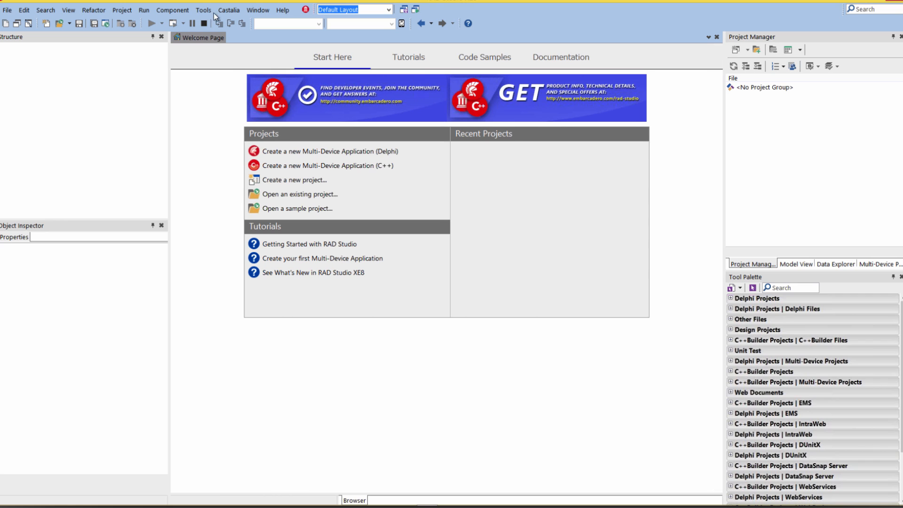
{"action": "left_click", "coordinate": [203, 9]}
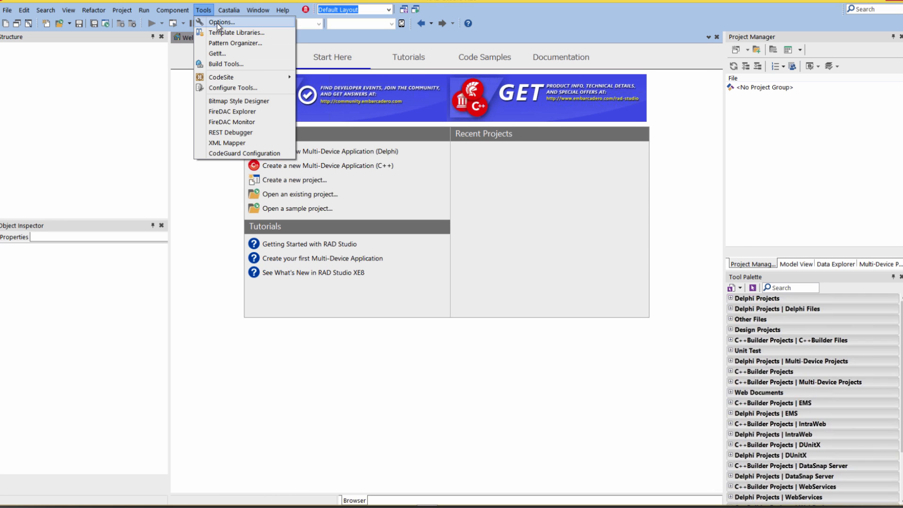
{"action": "left_click", "coordinate": [221, 22]}
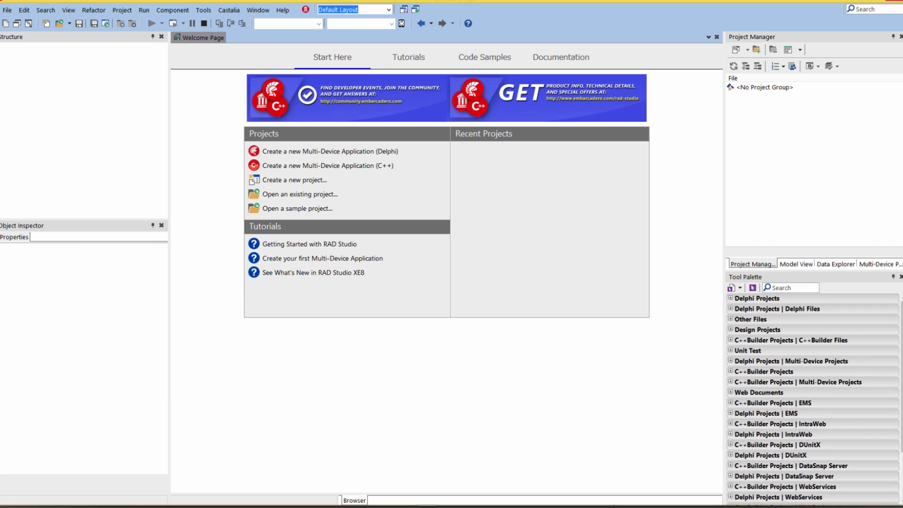
{"action": "mouse_move", "coordinate": [564, 388]}
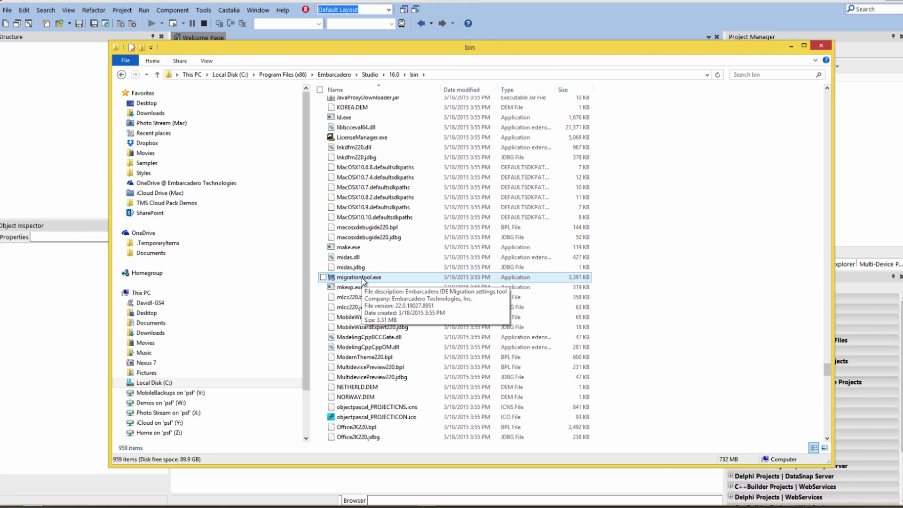
{"action": "mouse_move", "coordinate": [372, 282]}
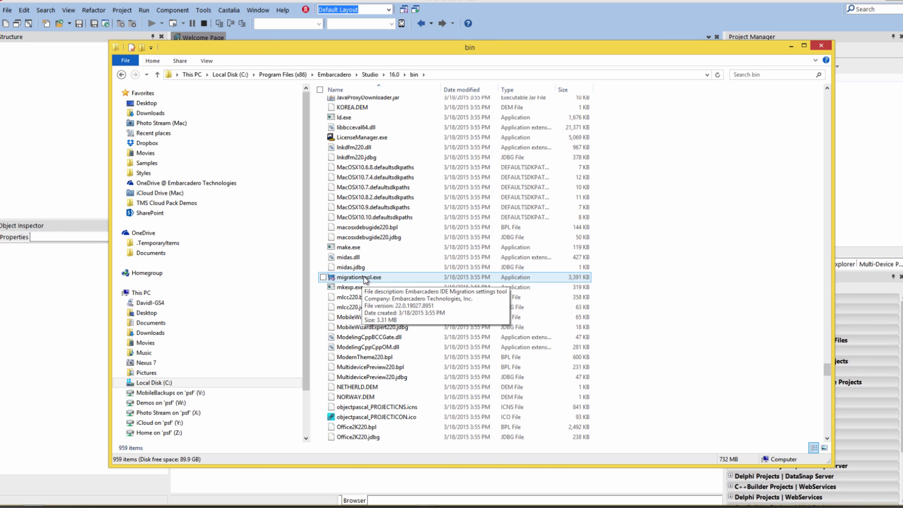
Step: Launch migrationtool.exe, choose exporting settings, and select RAD Studio XE7 as the version
{"action": "double_click", "coordinate": [359, 277]}
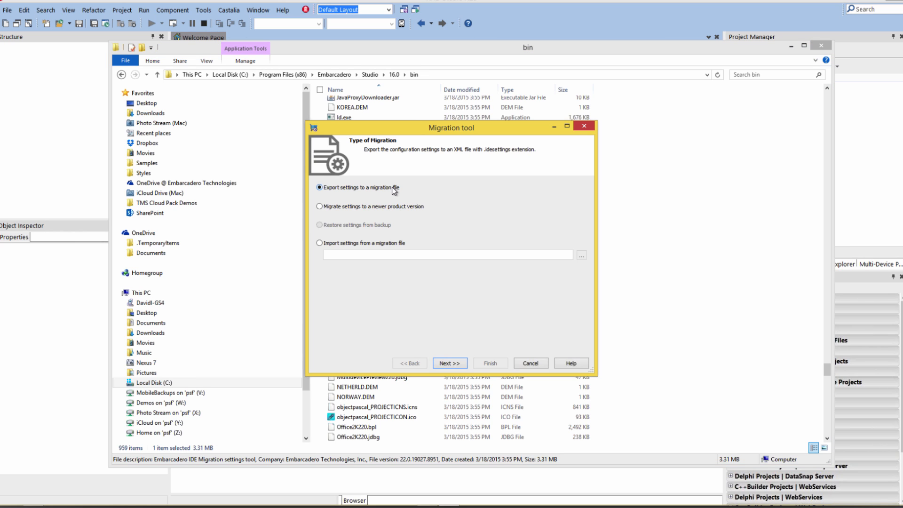
{"action": "mouse_move", "coordinate": [382, 195]}
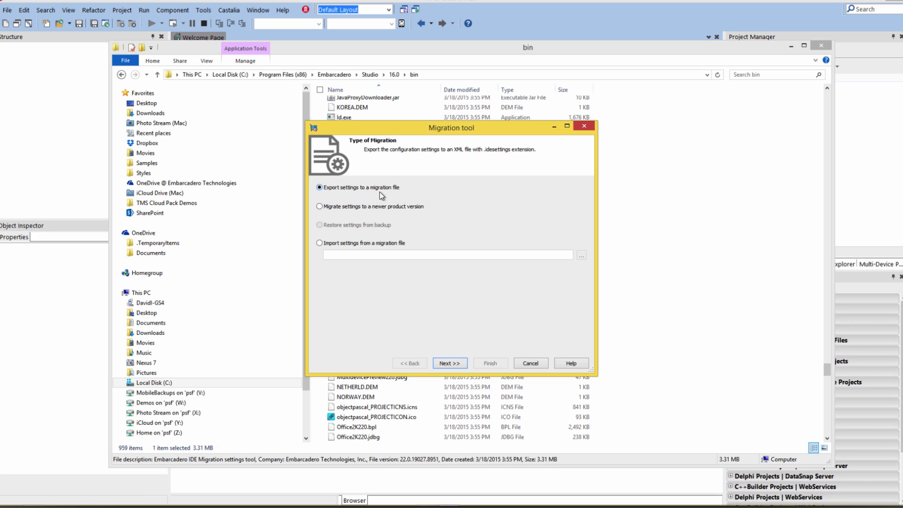
{"action": "mouse_move", "coordinate": [392, 194]}
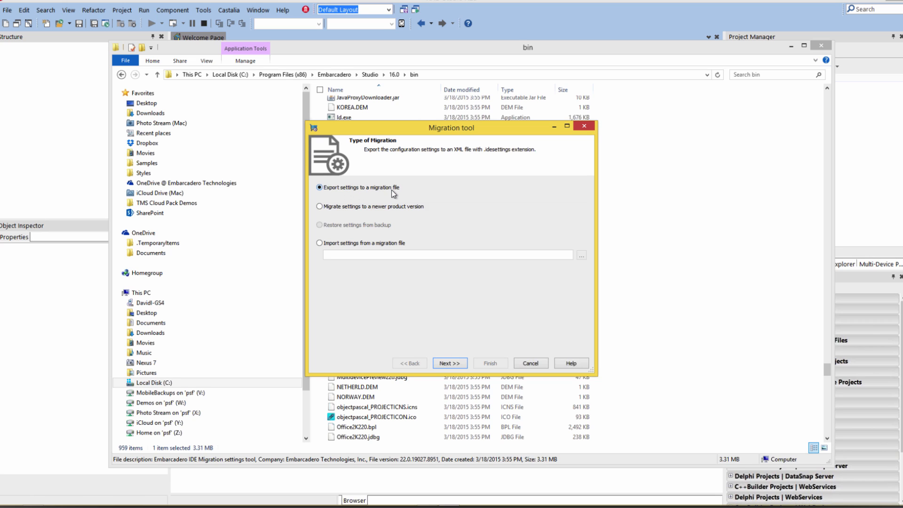
{"action": "mouse_move", "coordinate": [357, 213]}
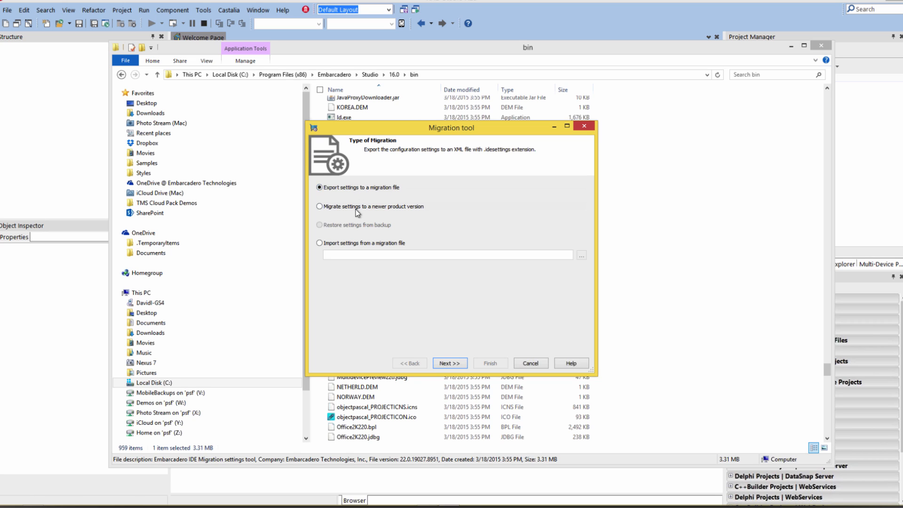
{"action": "mouse_move", "coordinate": [407, 215]}
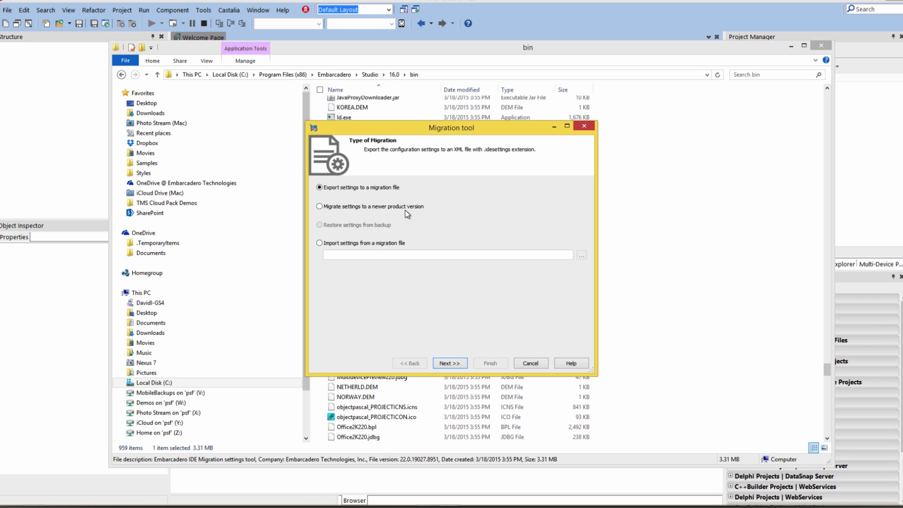
{"action": "mouse_move", "coordinate": [400, 241]}
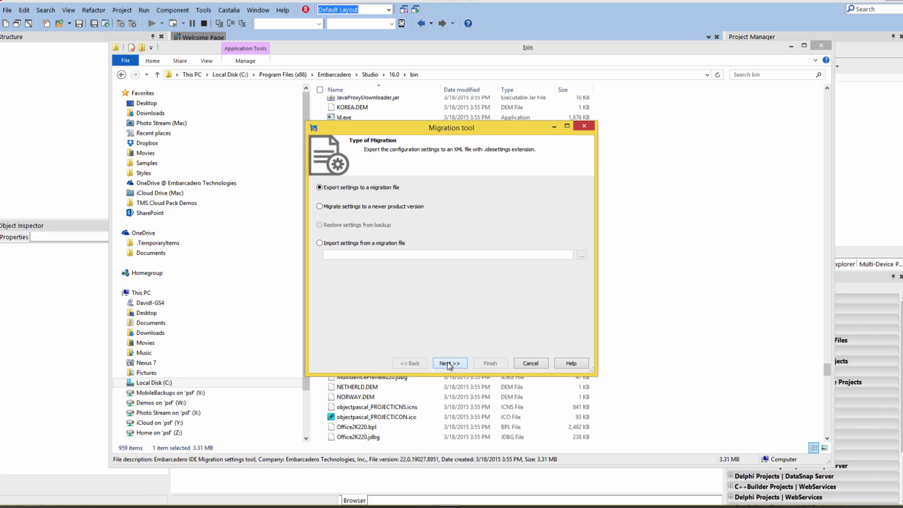
{"action": "left_click", "coordinate": [449, 362]}
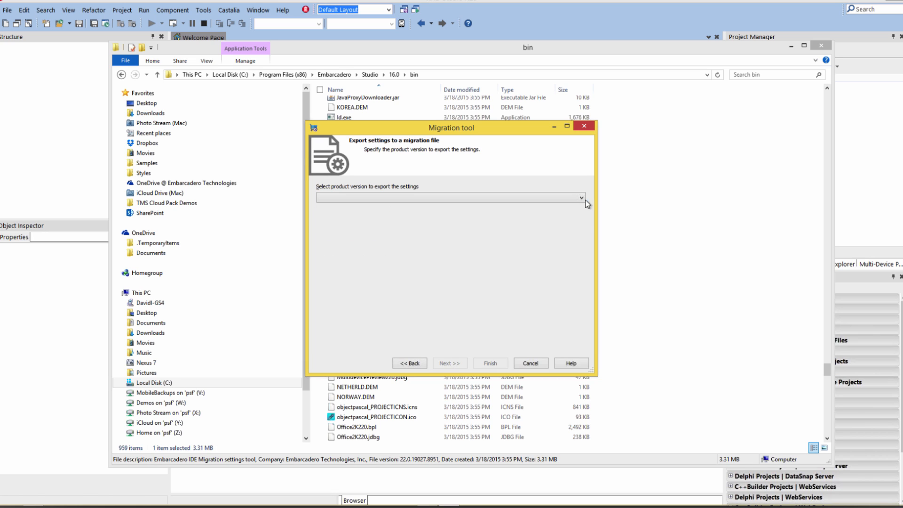
{"action": "left_click", "coordinate": [582, 197]}
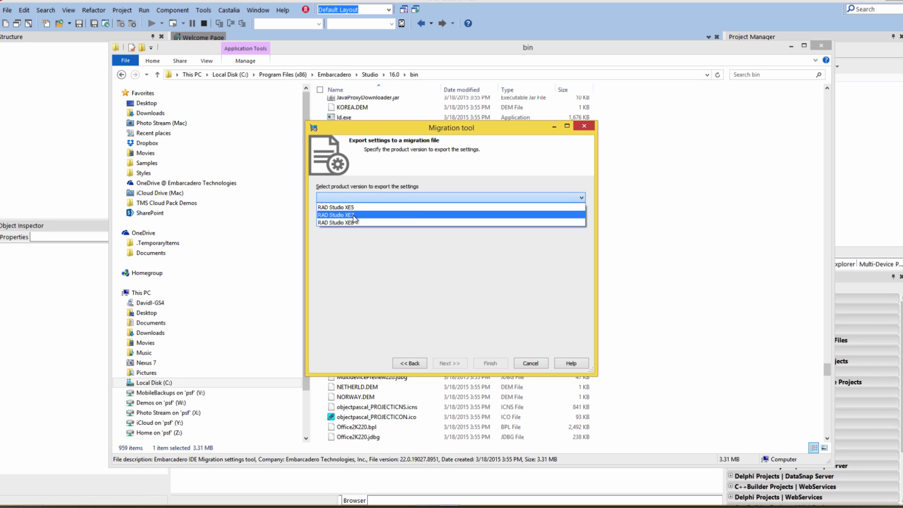
{"action": "left_click", "coordinate": [339, 215]}
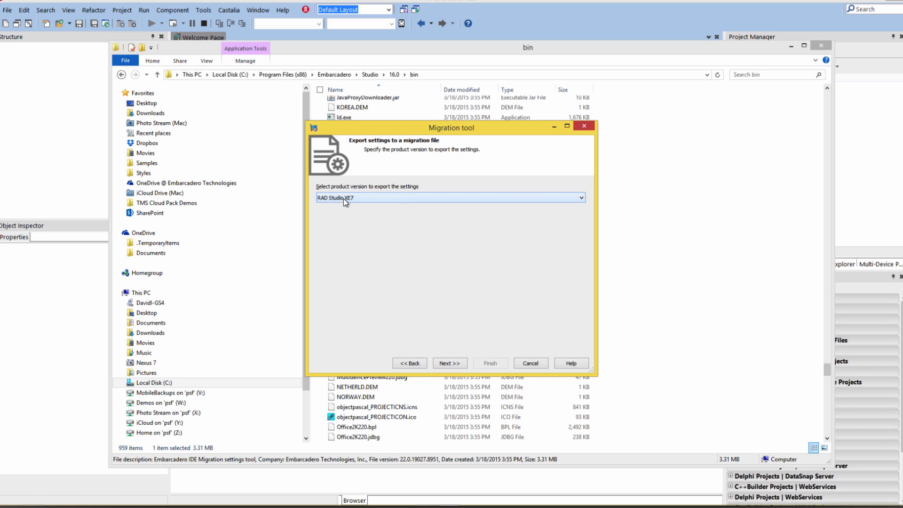
Step: Keep all XE7 settings checked and bring up the save-location browse dialog
{"action": "left_click", "coordinate": [450, 363]}
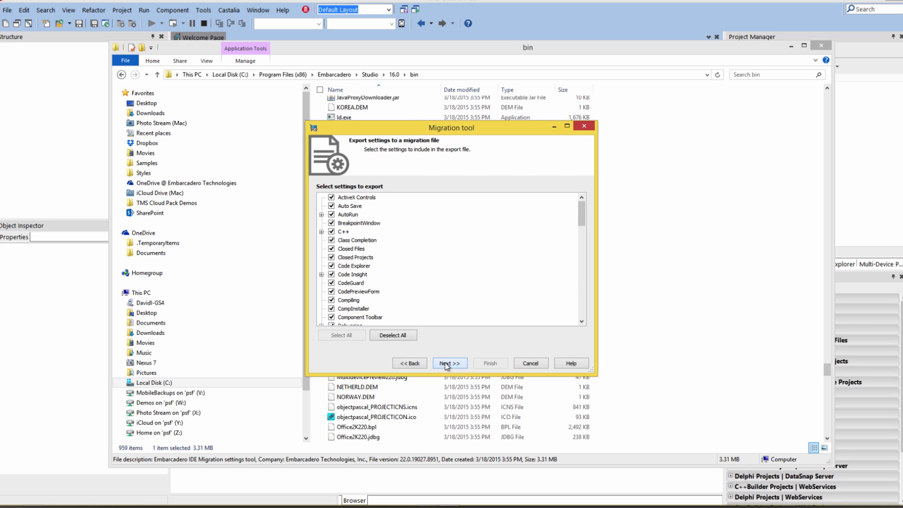
{"action": "scroll", "scroll_direction": "down", "scroll_amount": 3}
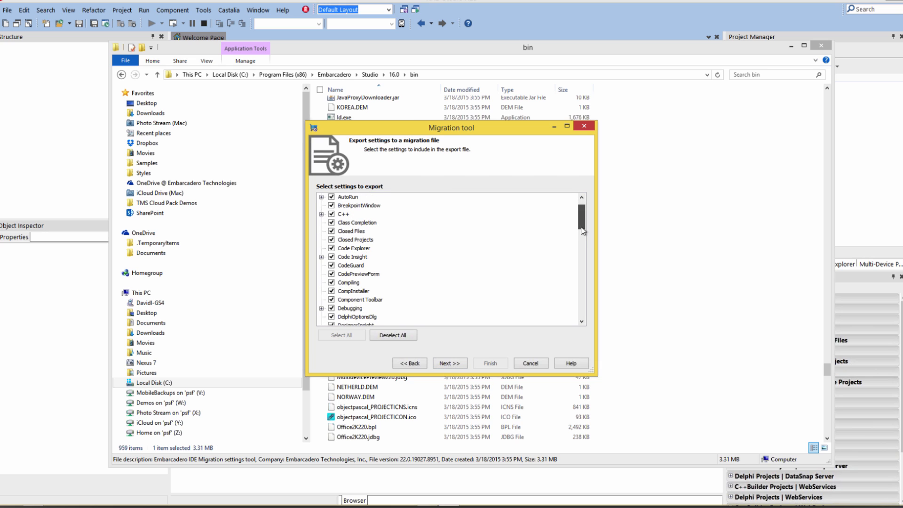
{"action": "scroll", "scroll_direction": "up", "scroll_amount": 3}
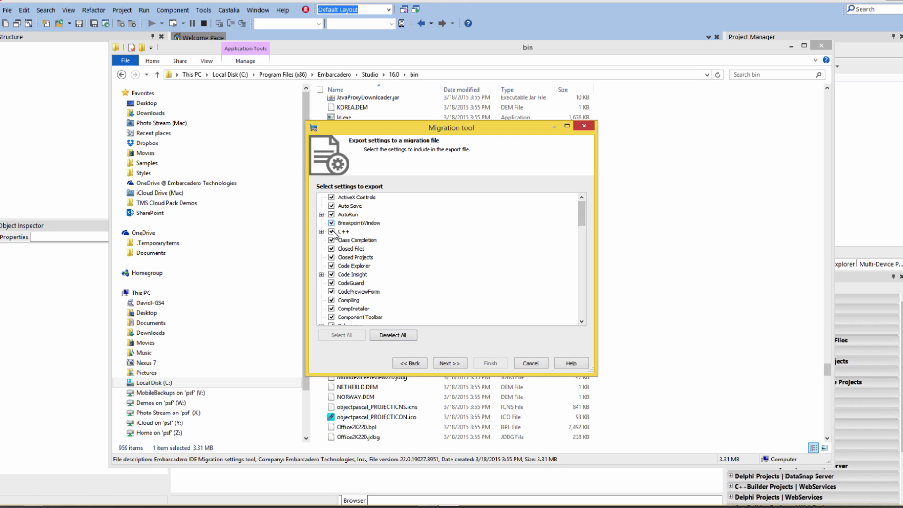
{"action": "left_click", "coordinate": [449, 362]}
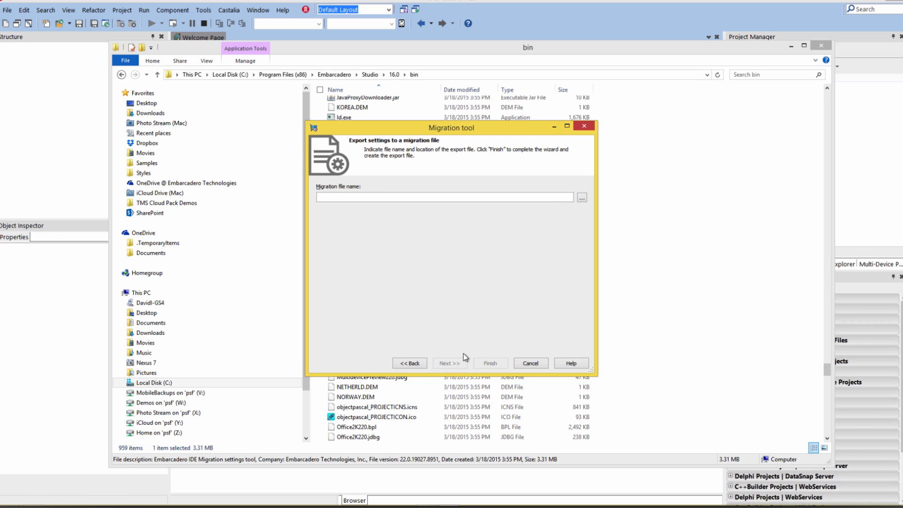
{"action": "left_click", "coordinate": [581, 197]}
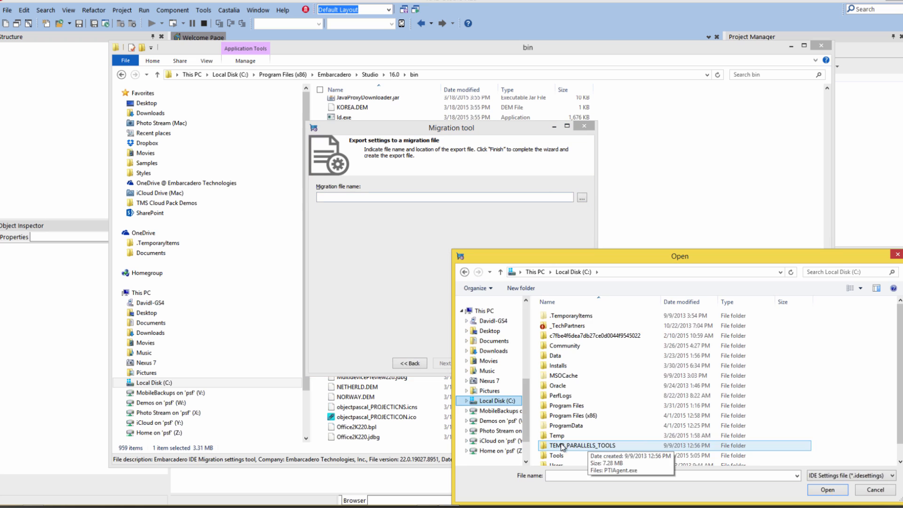
Step: Export the settings as XE7Settings in C:\Temp, close the wizard, and check Temp
{"action": "double_click", "coordinate": [556, 435]}
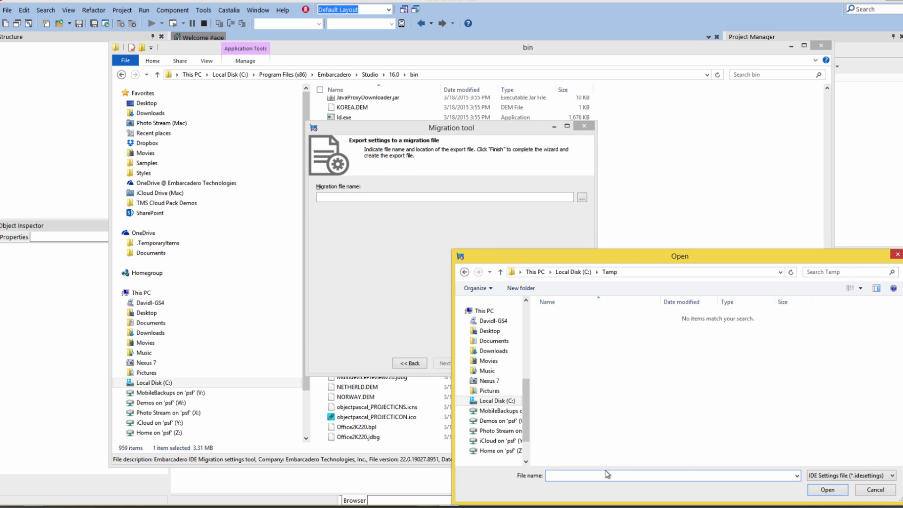
{"action": "type", "text": "XE7Se"}
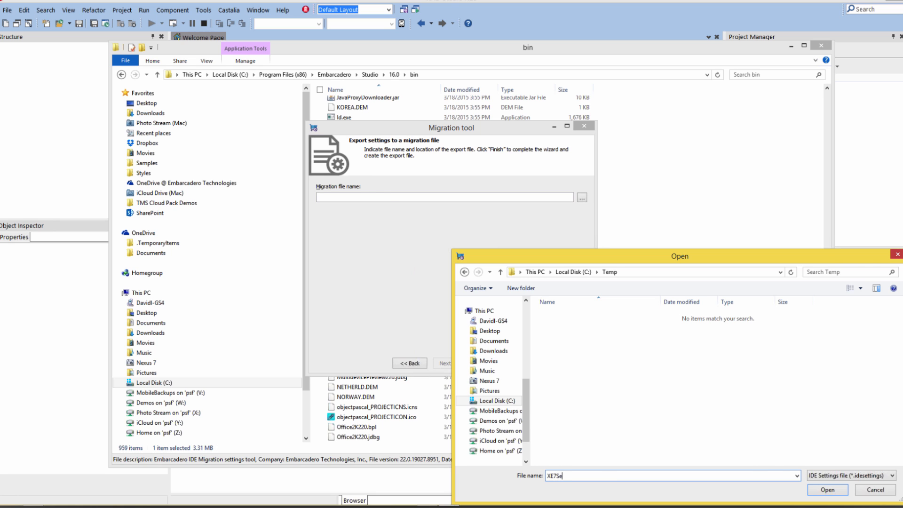
{"action": "left_click", "coordinate": [826, 489]}
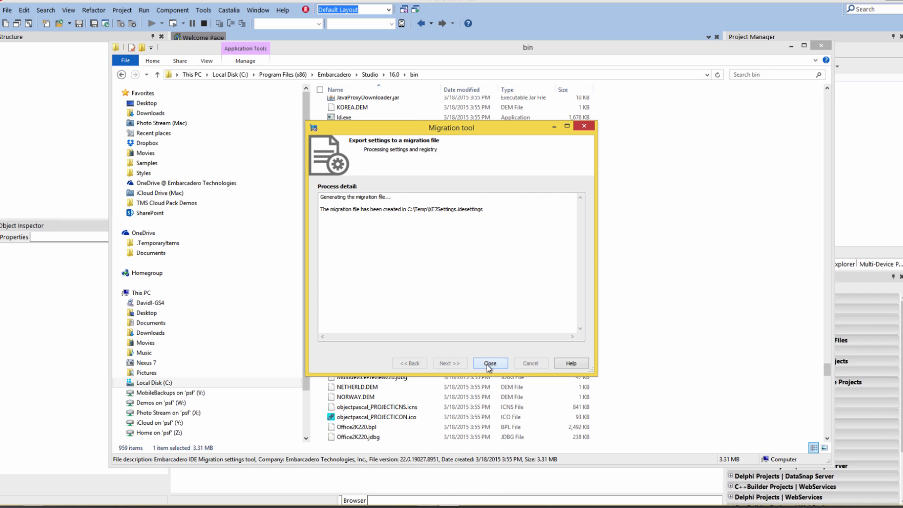
{"action": "left_click", "coordinate": [489, 362]}
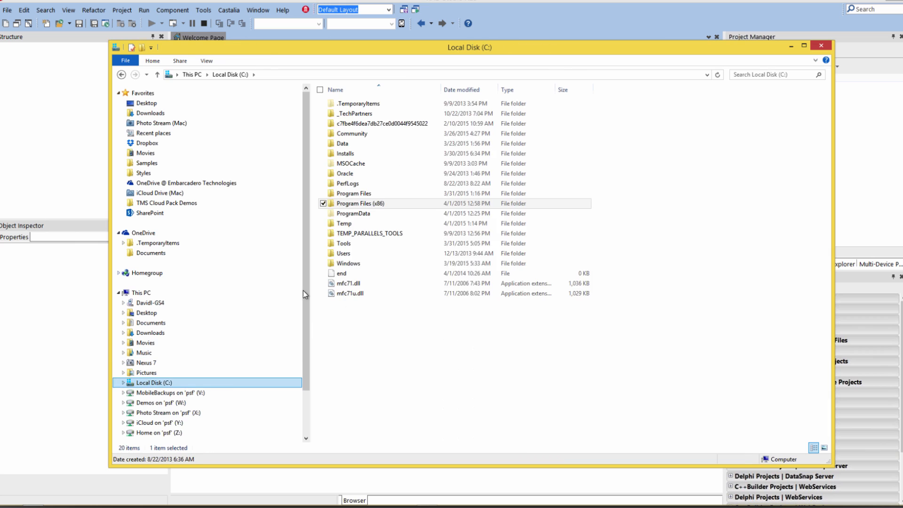
{"action": "double_click", "coordinate": [343, 223]}
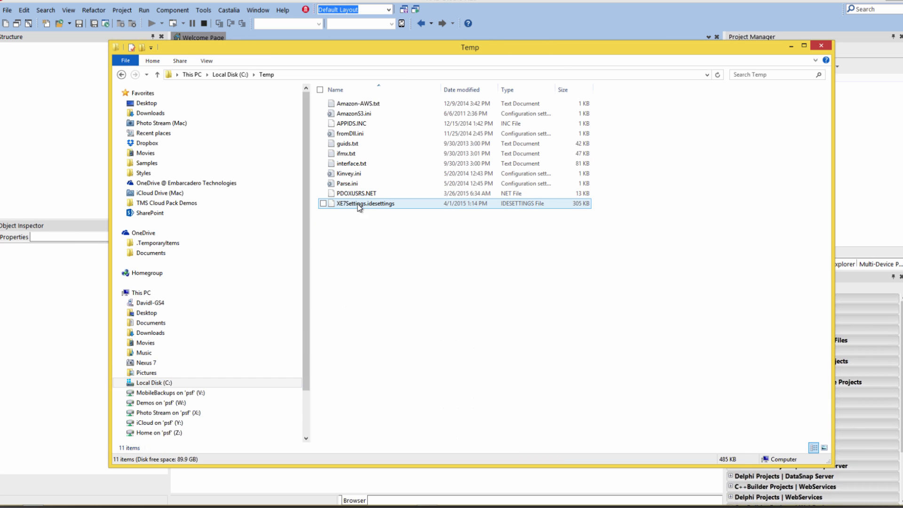
{"action": "mouse_move", "coordinate": [387, 205]}
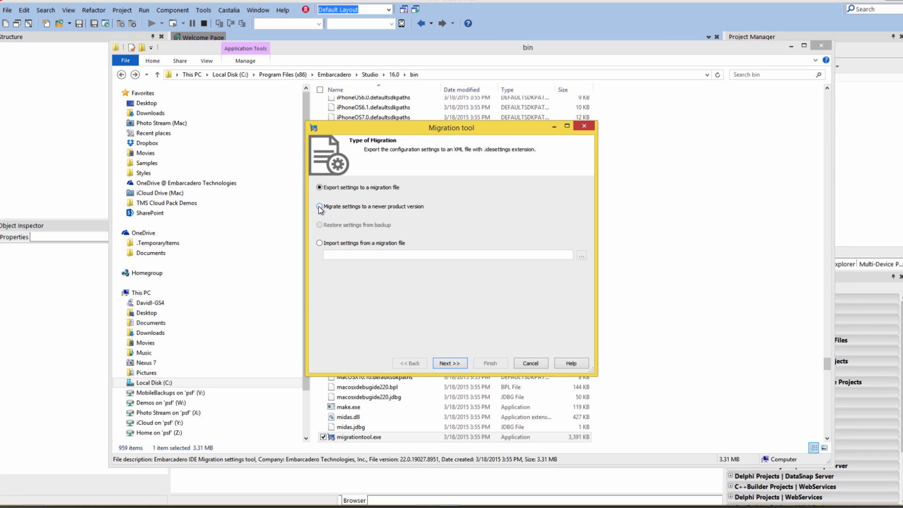
Step: Preview migrating settings to RAD Studio XE8, then choose importing from a migration file
{"action": "left_click", "coordinate": [320, 206]}
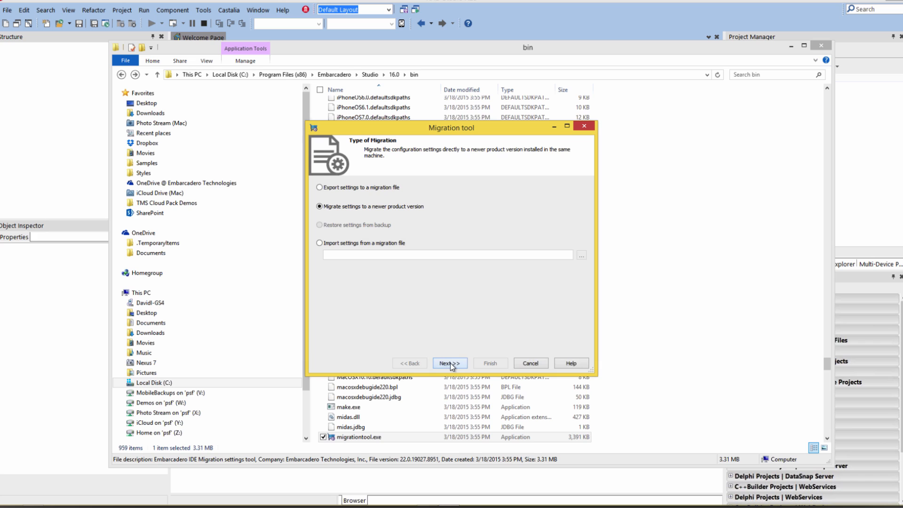
{"action": "left_click", "coordinate": [449, 364]}
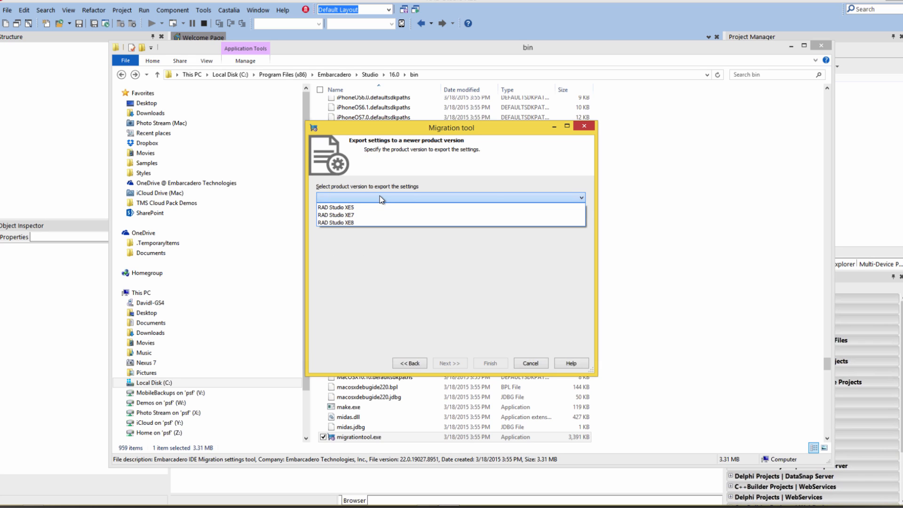
{"action": "left_click", "coordinate": [449, 363]}
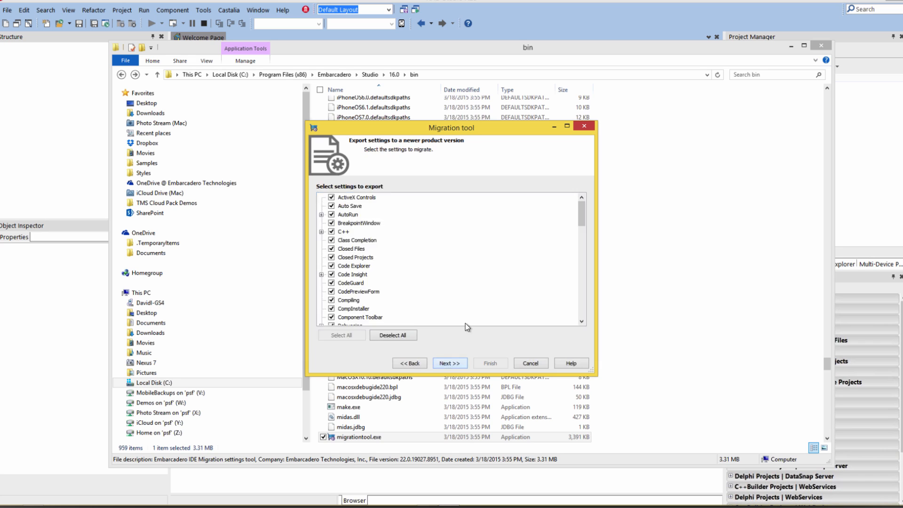
{"action": "left_click", "coordinate": [449, 362]}
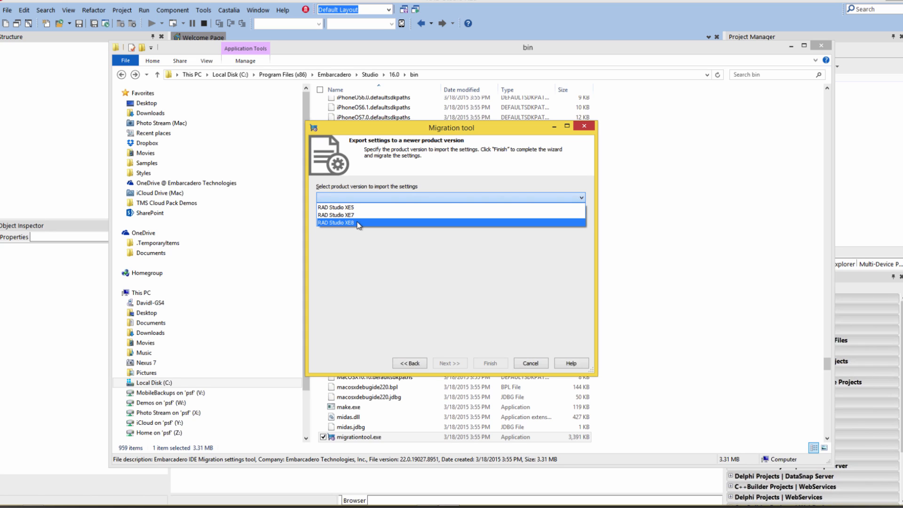
{"action": "mouse_move", "coordinate": [356, 224]}
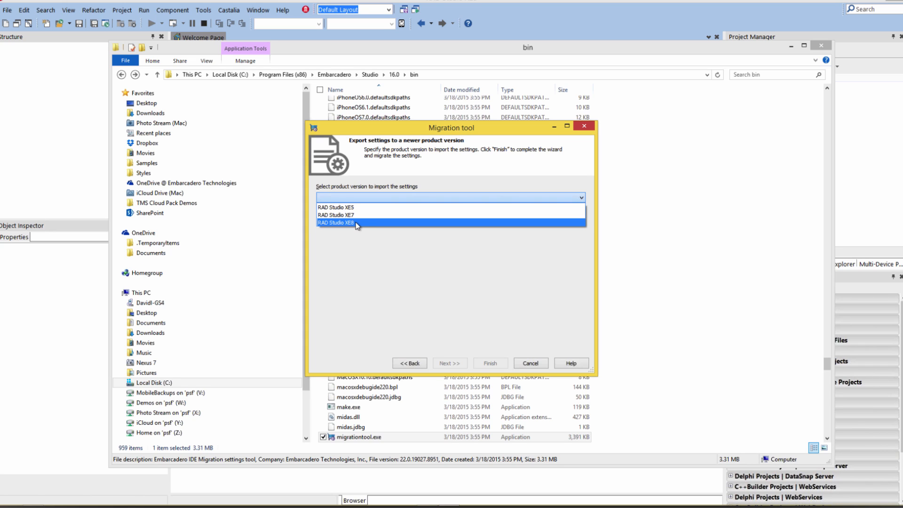
{"action": "left_click", "coordinate": [355, 223]}
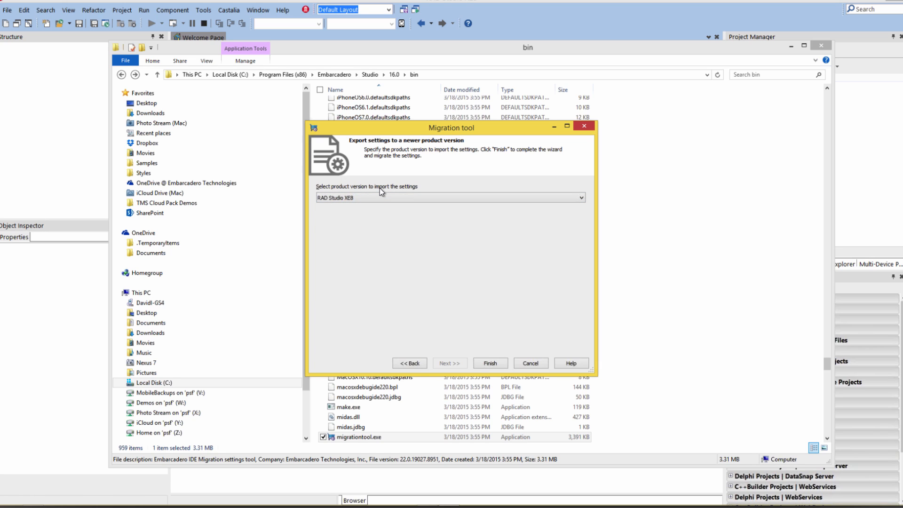
{"action": "mouse_move", "coordinate": [519, 381]}
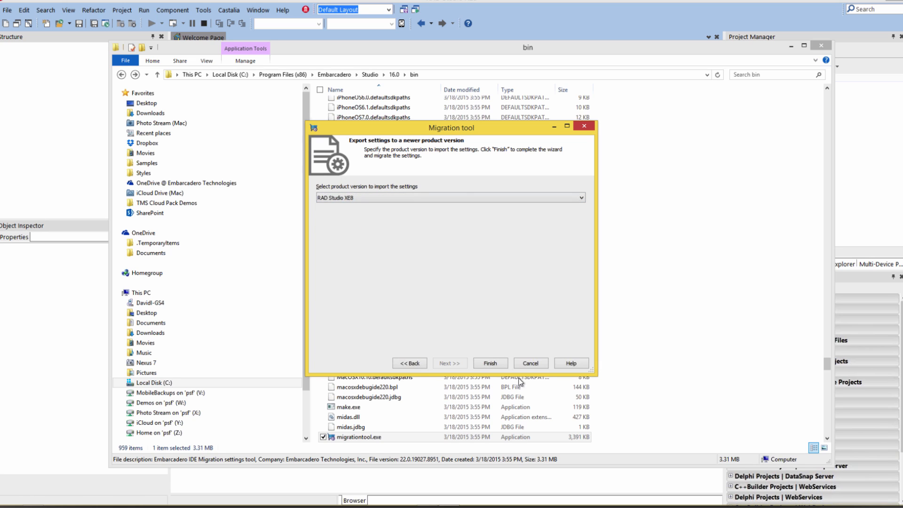
{"action": "left_click", "coordinate": [408, 363]}
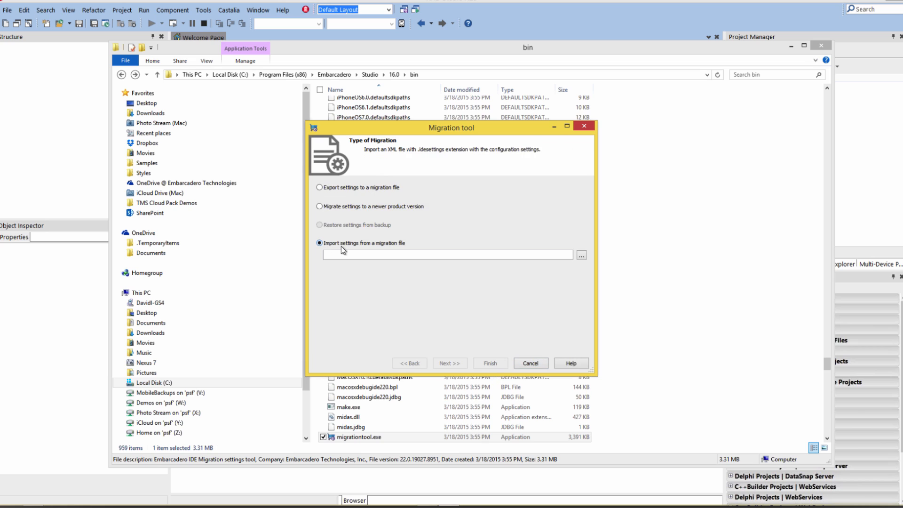